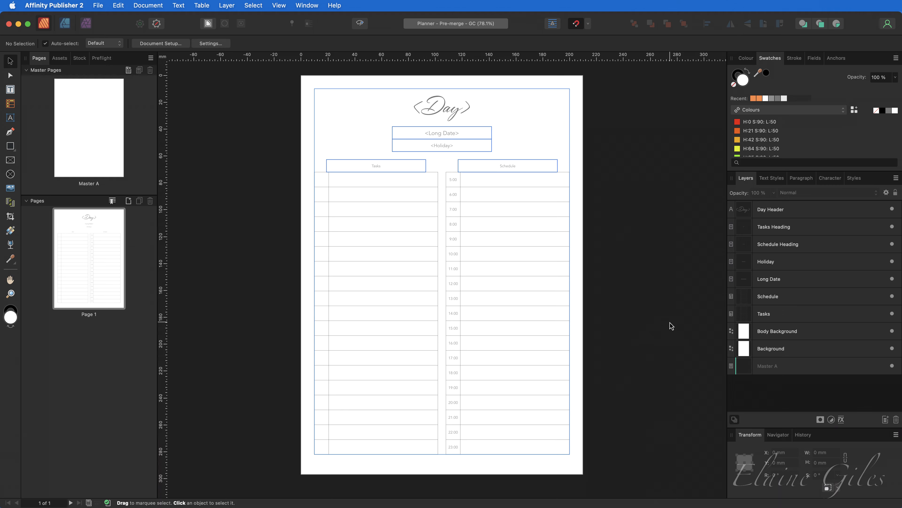
pyautogui.moveTo(649, 136)
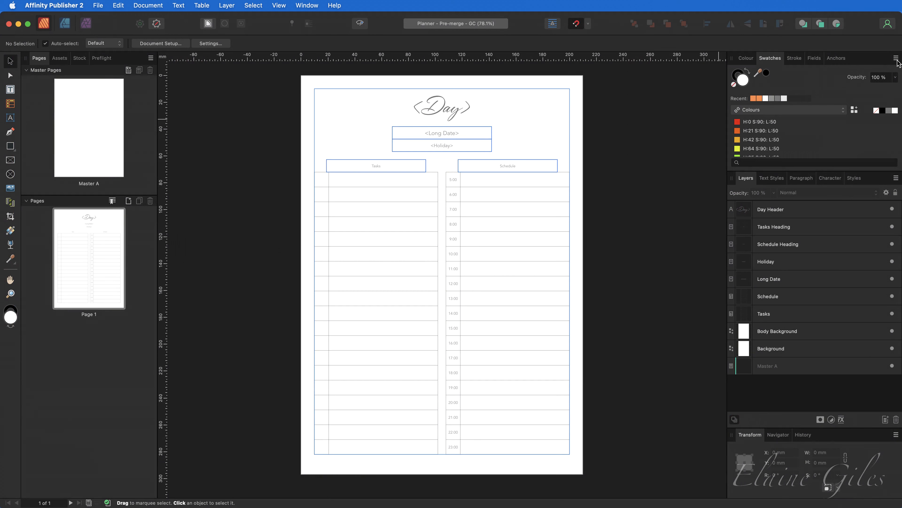
# Add a new document palette named 'Document' from the Swatches panel menu
pyautogui.click(896, 57)
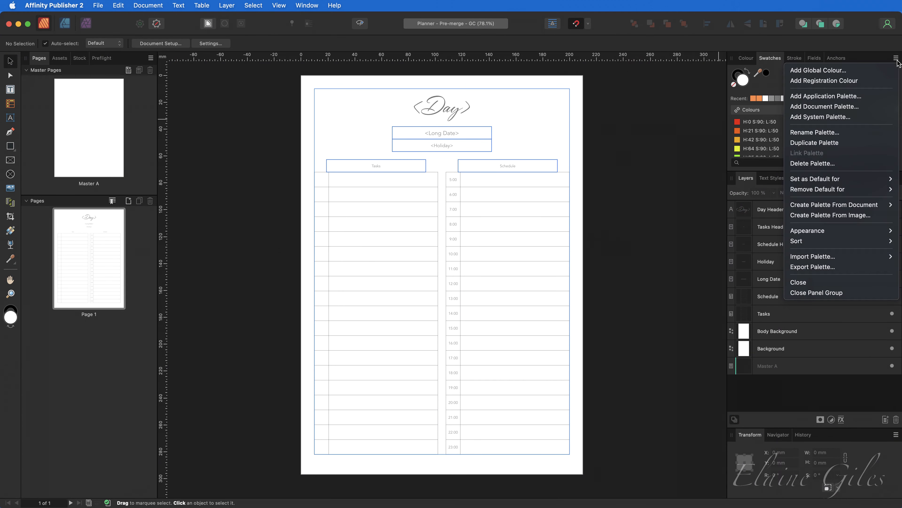
pyautogui.moveTo(826, 95)
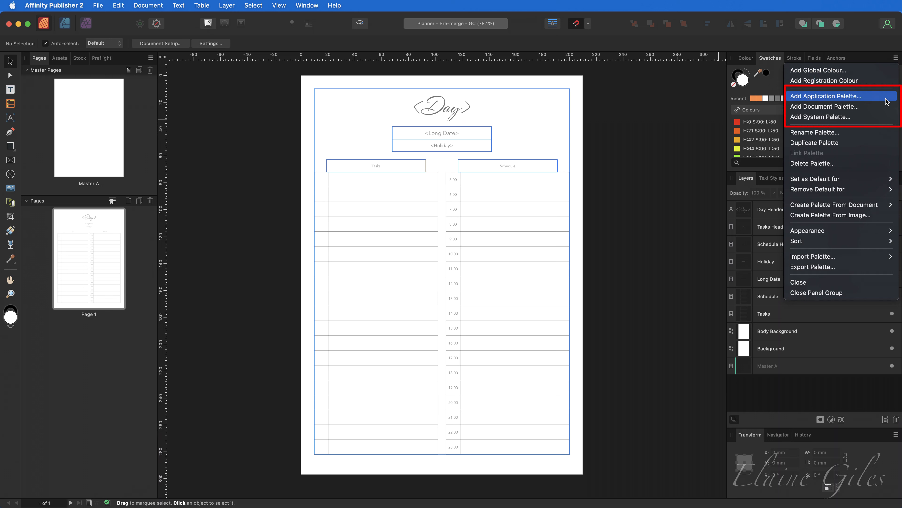
pyautogui.moveTo(826, 106)
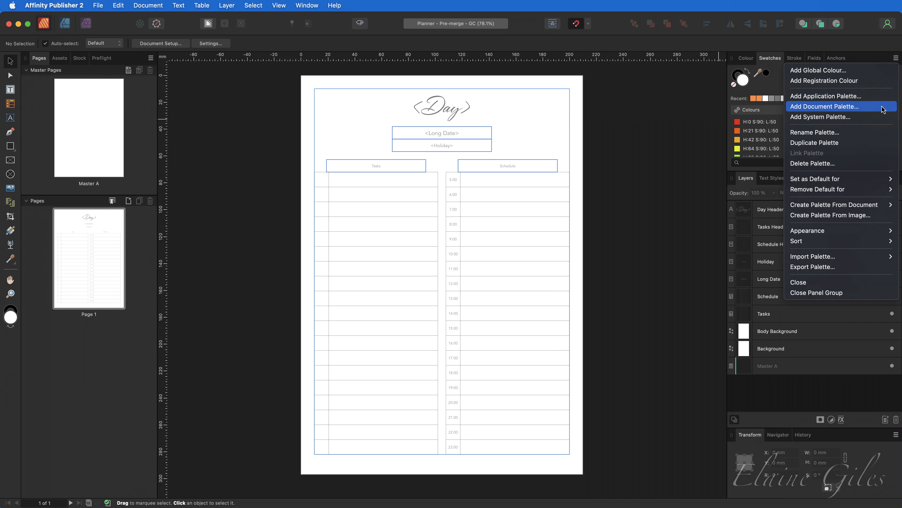
pyautogui.click(825, 106)
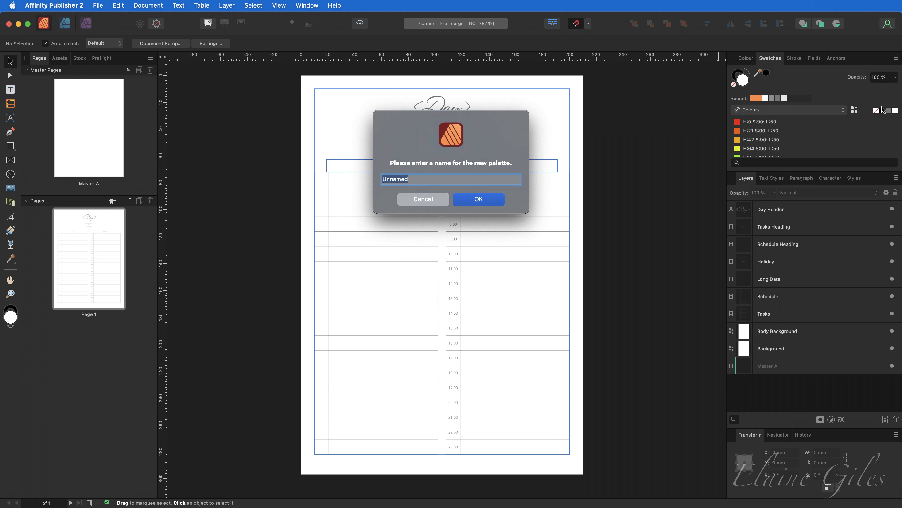
pyautogui.write('Docu')
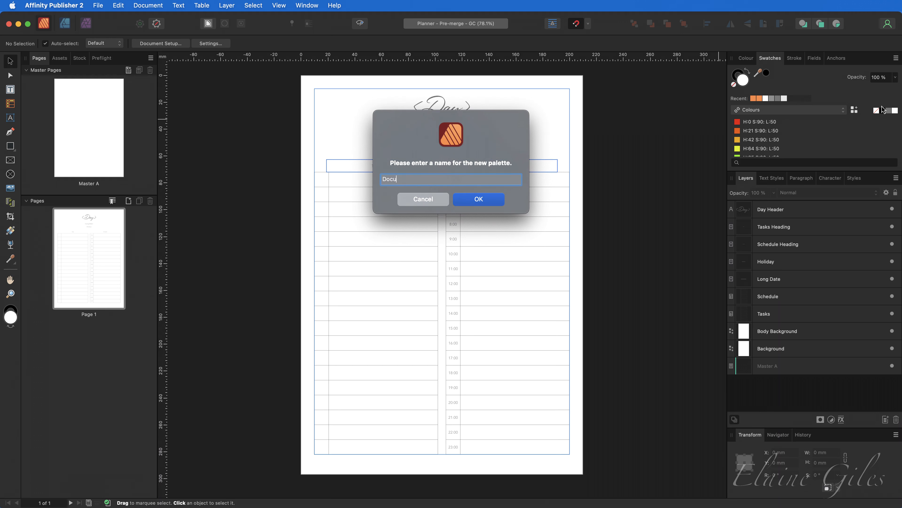
pyautogui.write('ment')
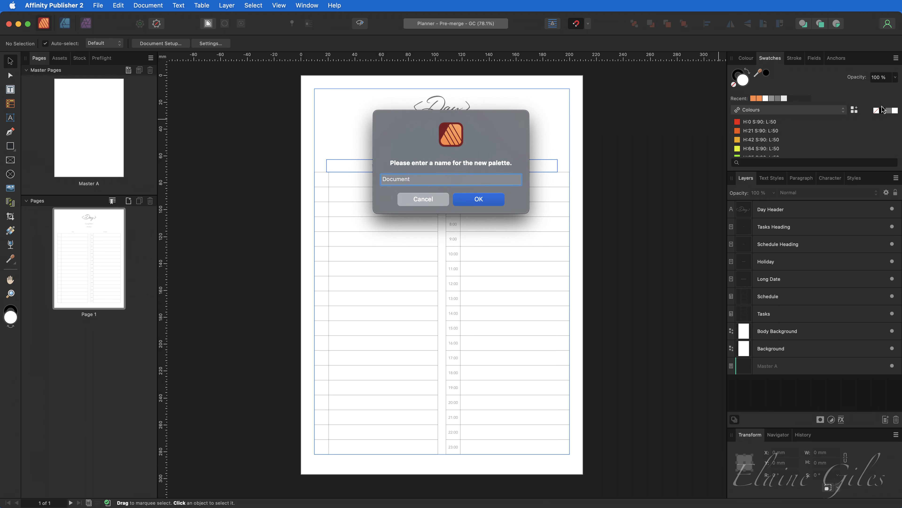
pyautogui.click(478, 199)
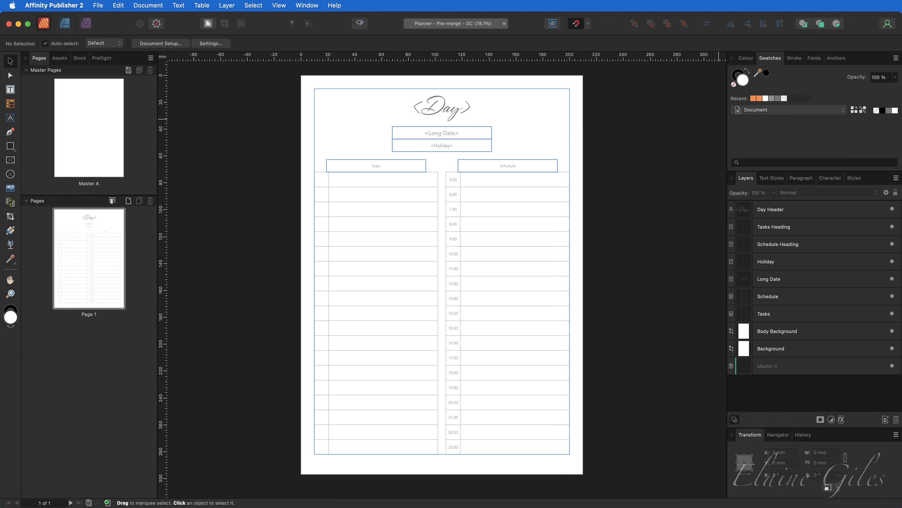
pyautogui.moveTo(830, 133)
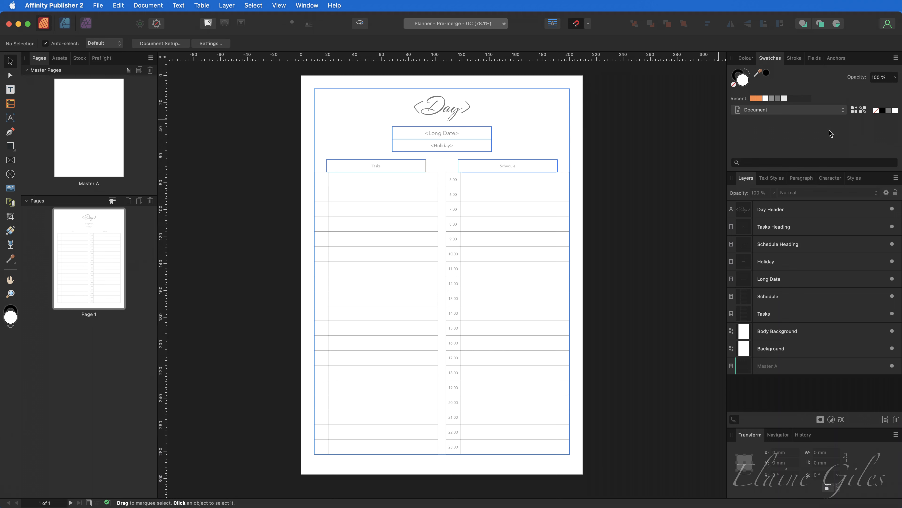
# Add a global colour 'Background' with hex FFAE71 to the Document palette
pyautogui.click(895, 57)
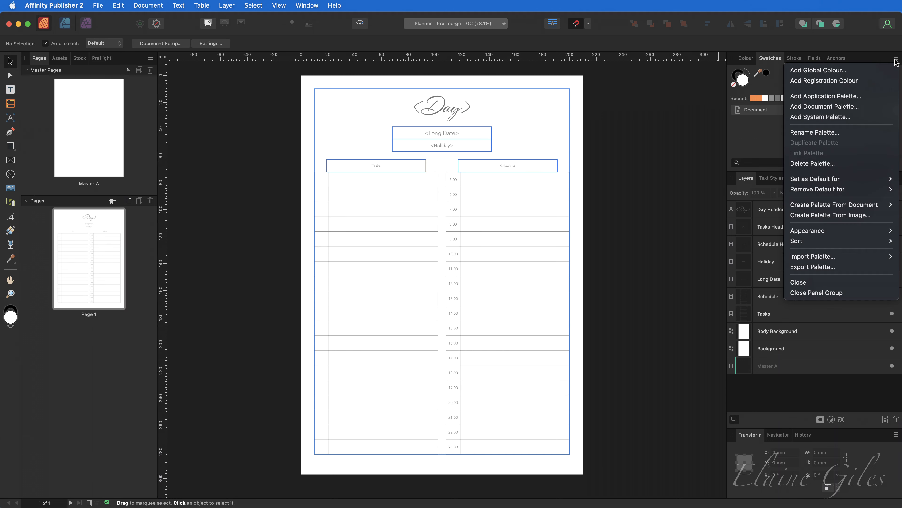
pyautogui.moveTo(819, 70)
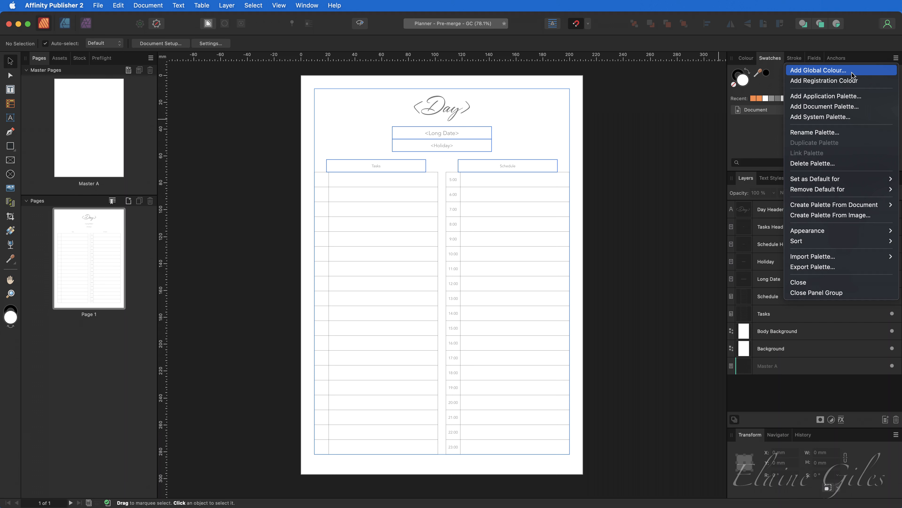
pyautogui.click(818, 70)
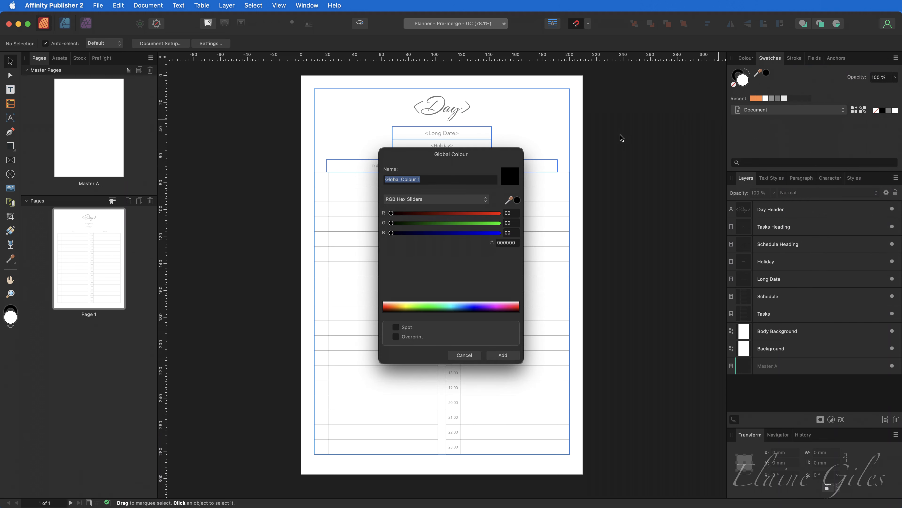
pyautogui.moveTo(490, 162)
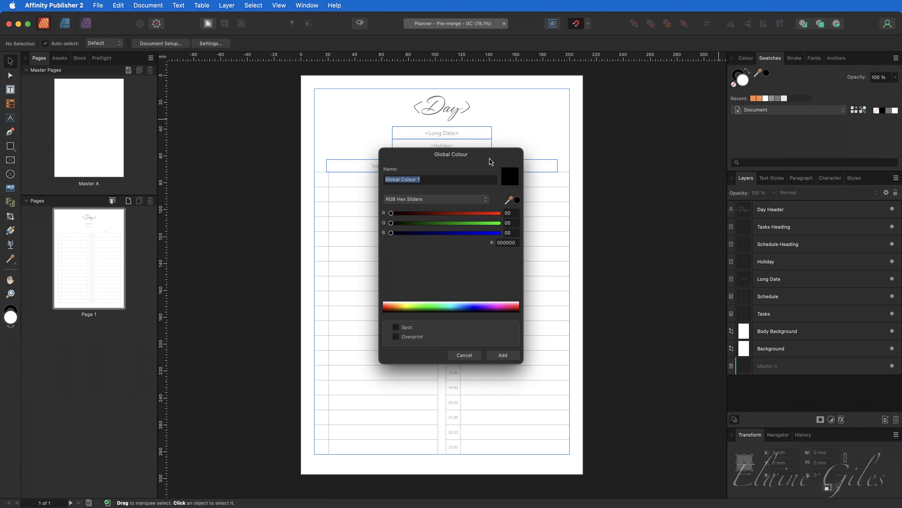
pyautogui.write('Background')
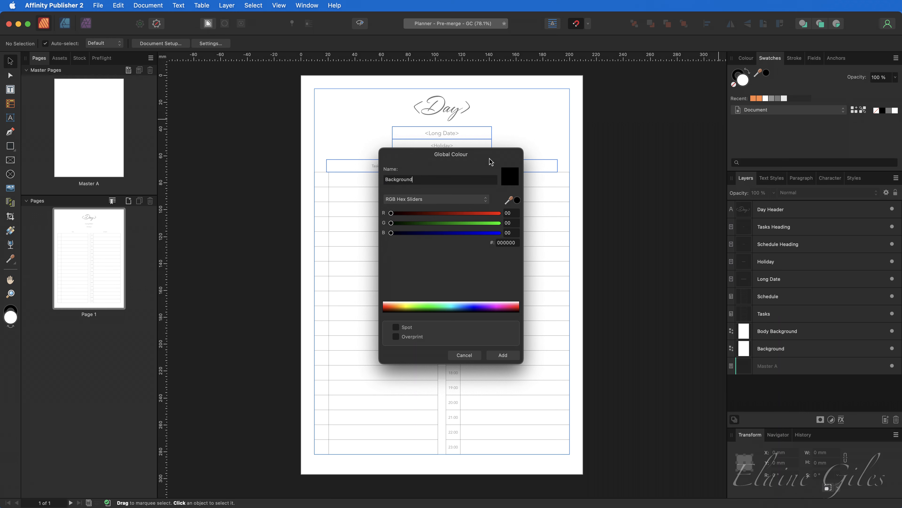
pyautogui.moveTo(510, 190)
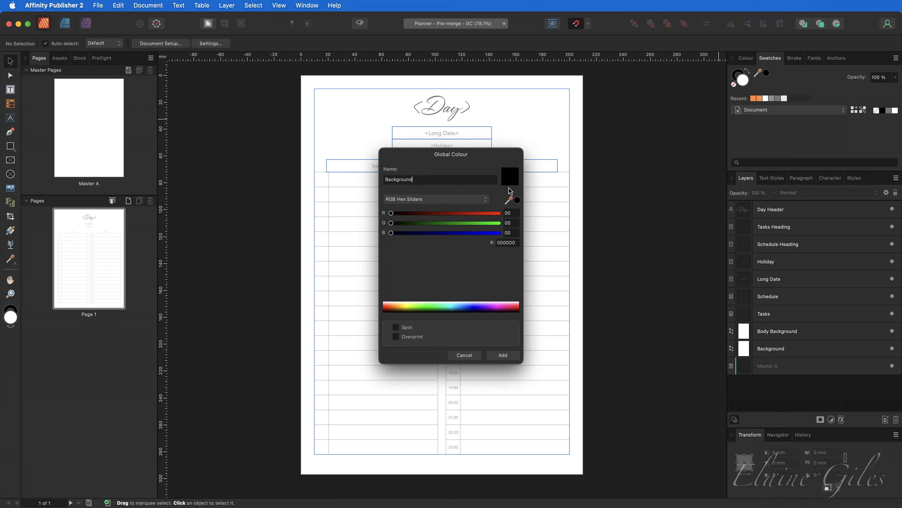
pyautogui.moveTo(517, 206)
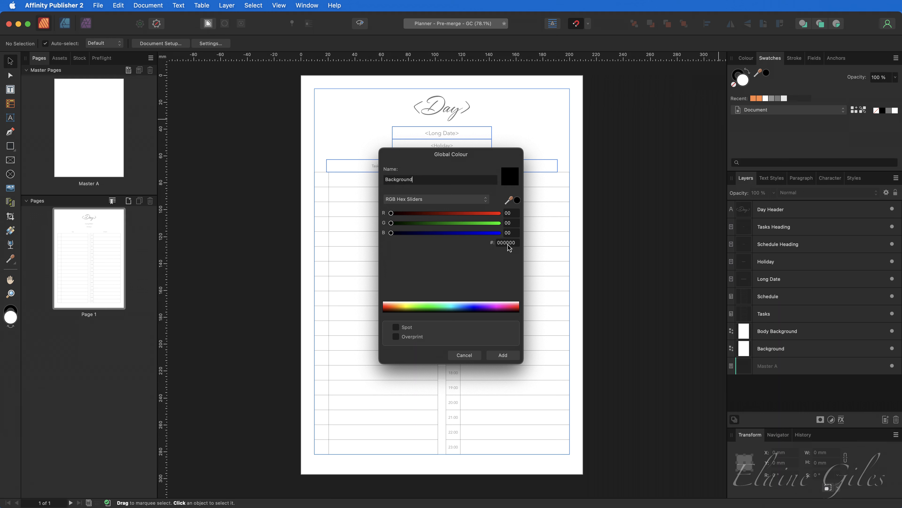
pyautogui.write('FFAE71')
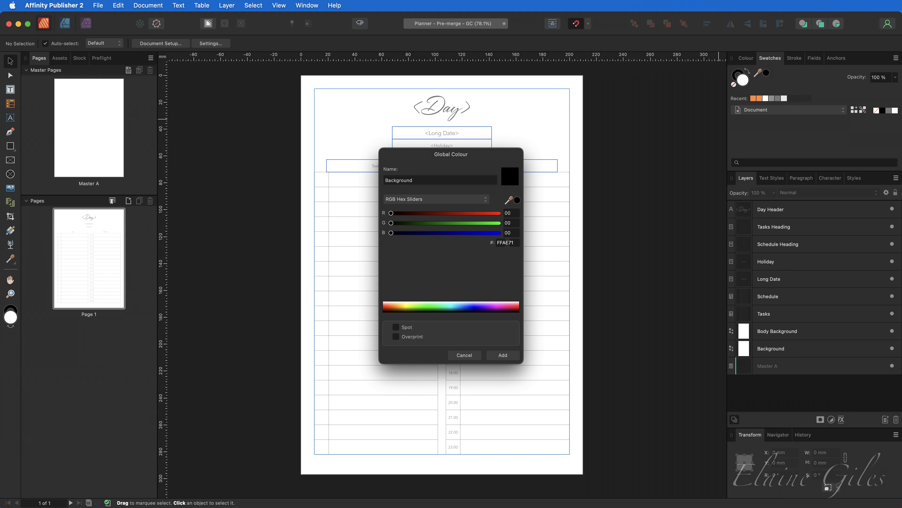
pyautogui.write('FFAE71')
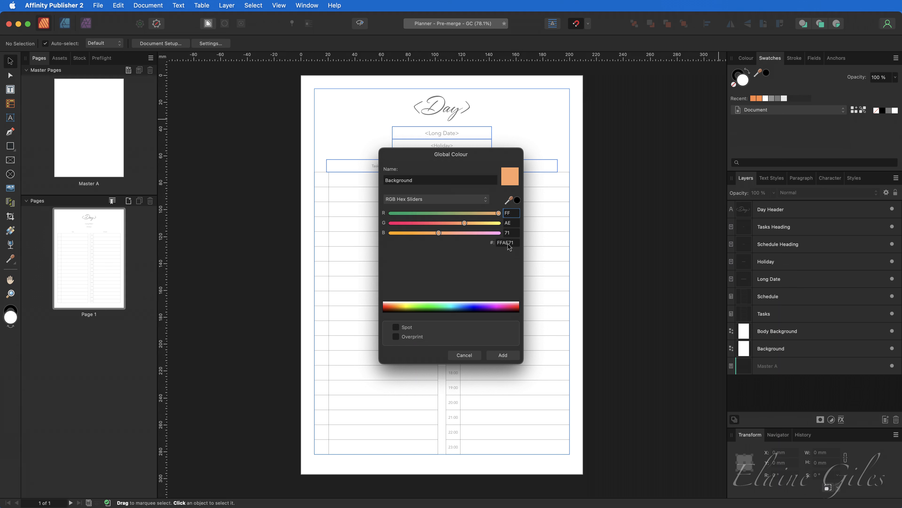
pyautogui.moveTo(498, 348)
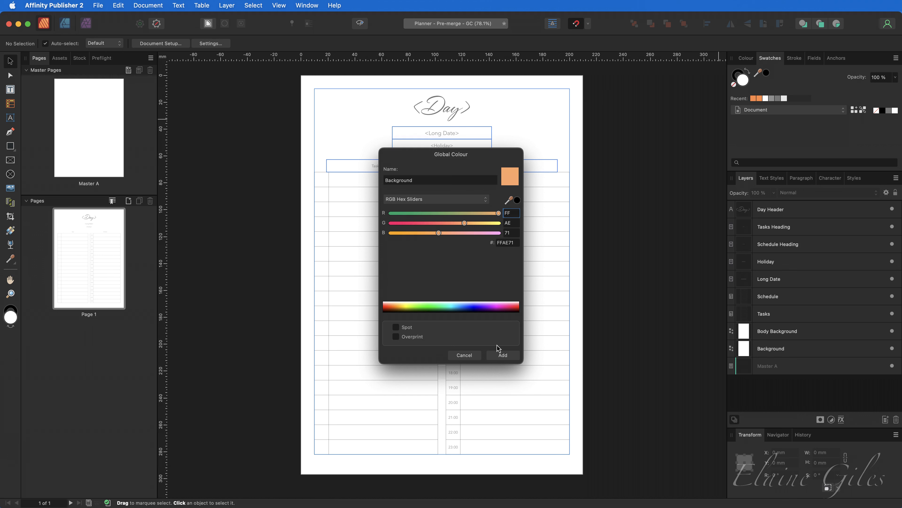
pyautogui.click(502, 354)
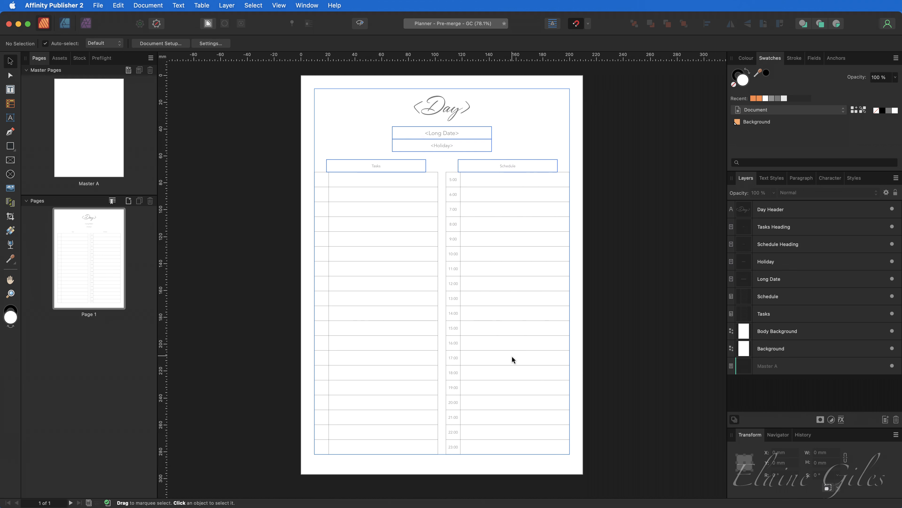
pyautogui.moveTo(795, 141)
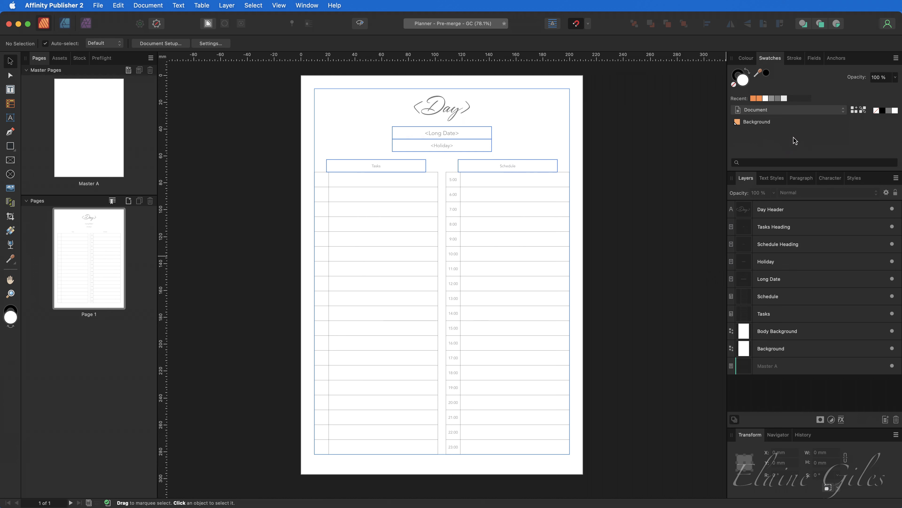
# Add a second global colour 'Day Header' with hex FF9251 to the Document palette
pyautogui.click(895, 58)
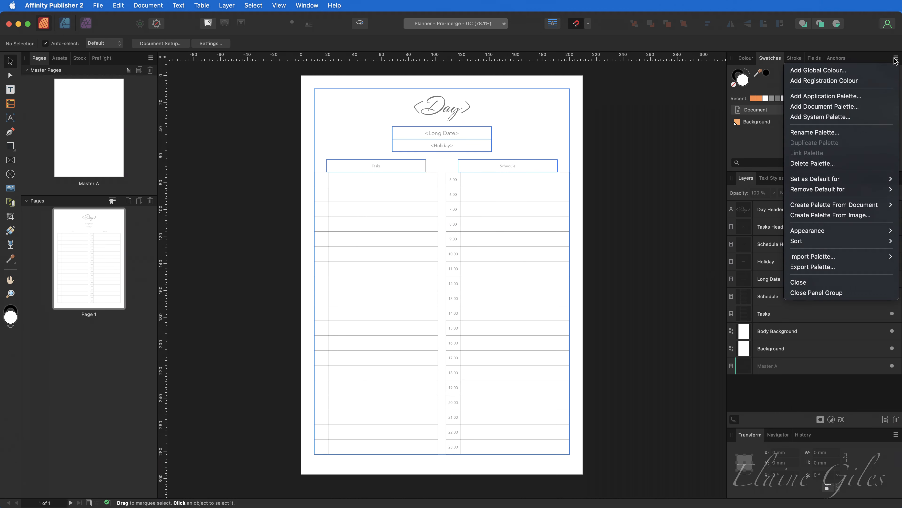
pyautogui.click(821, 70)
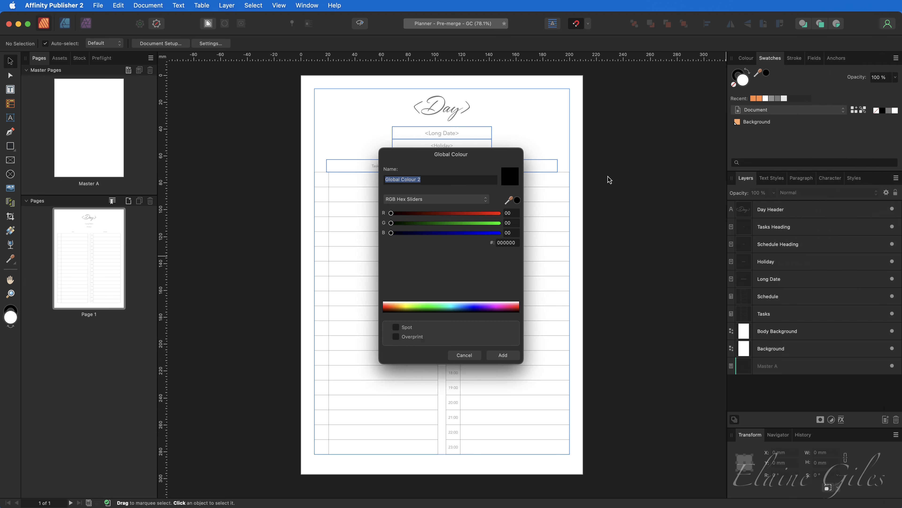
pyautogui.write('Day Header')
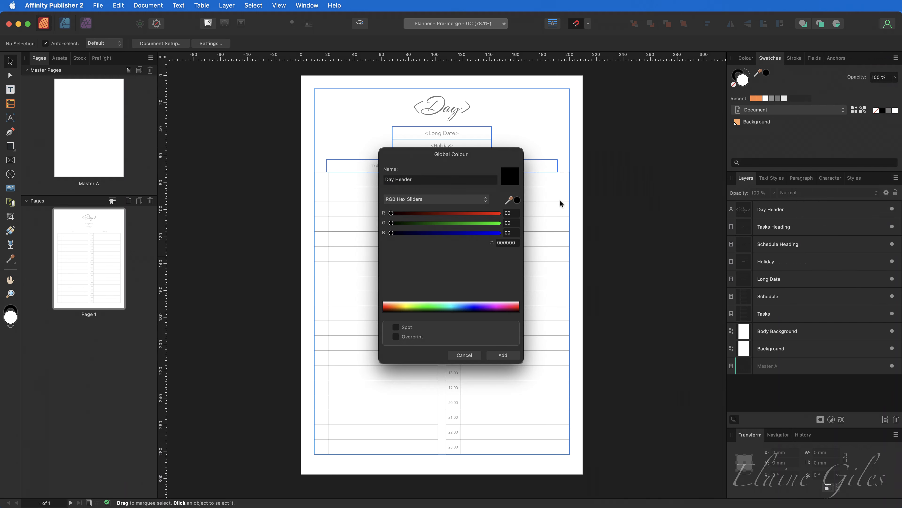
pyautogui.doubleClick(506, 243)
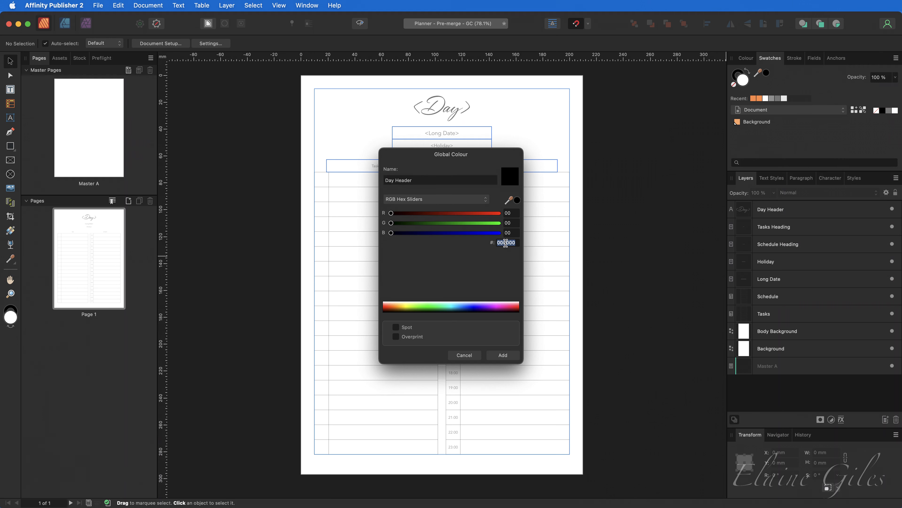
pyautogui.click(506, 242)
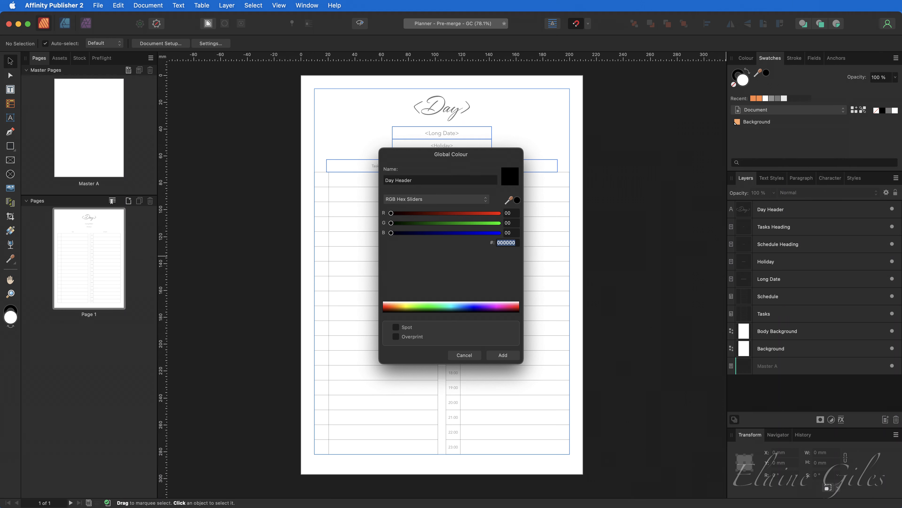
pyautogui.write('FF9251')
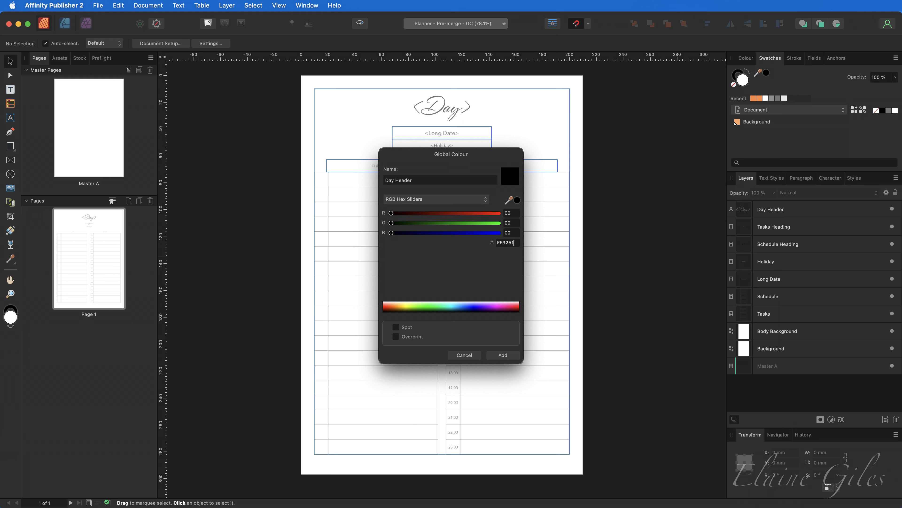
pyautogui.press('Return')
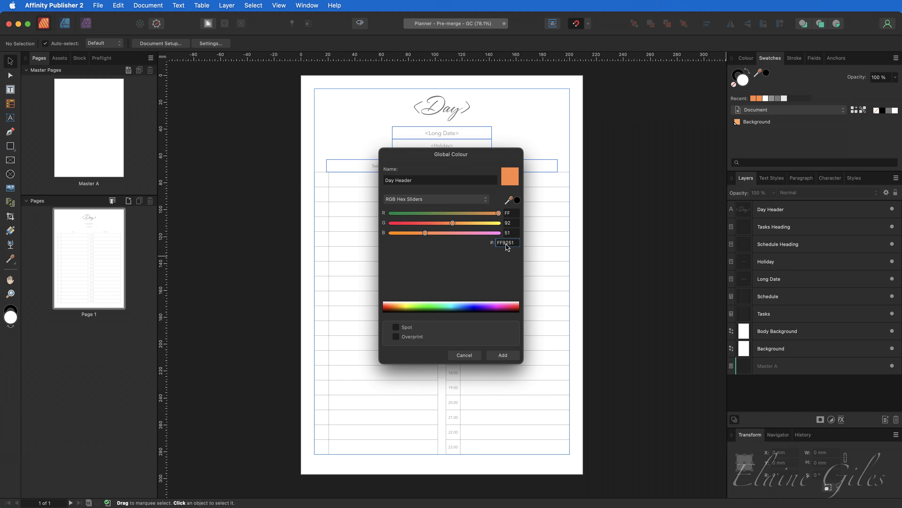
pyautogui.click(501, 355)
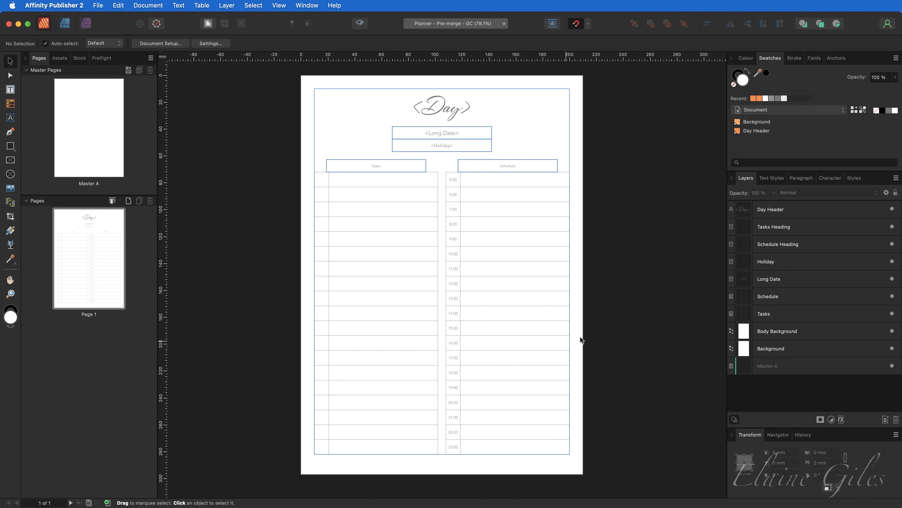
pyautogui.moveTo(626, 307)
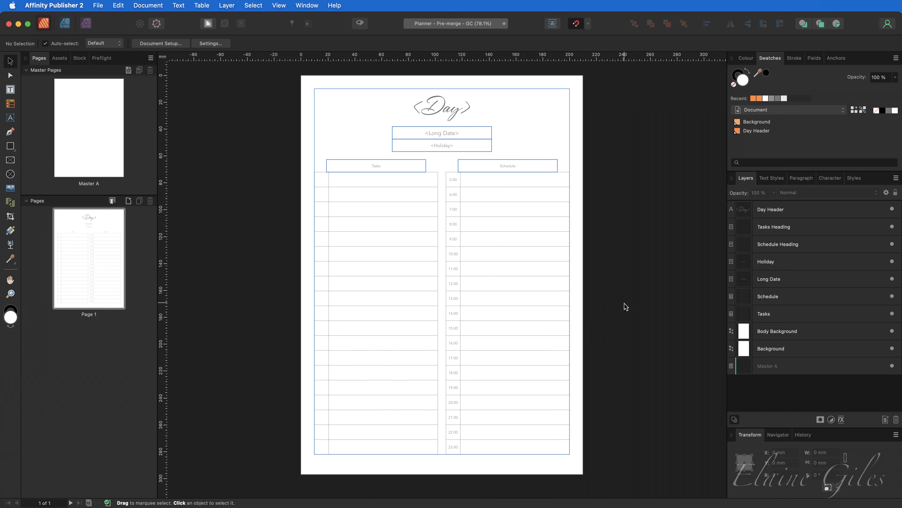
# Fill the Day title text with the Day Header swatch and select the background rectangle
pyautogui.click(442, 107)
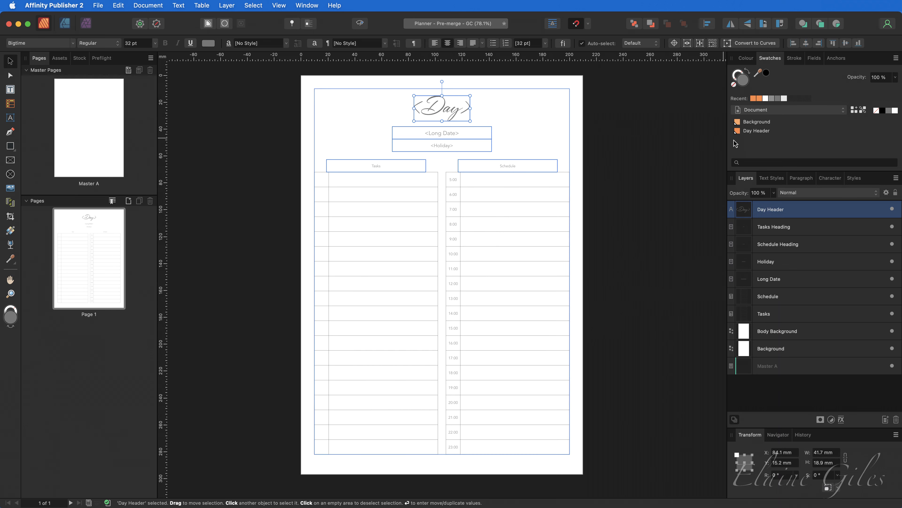
pyautogui.click(756, 131)
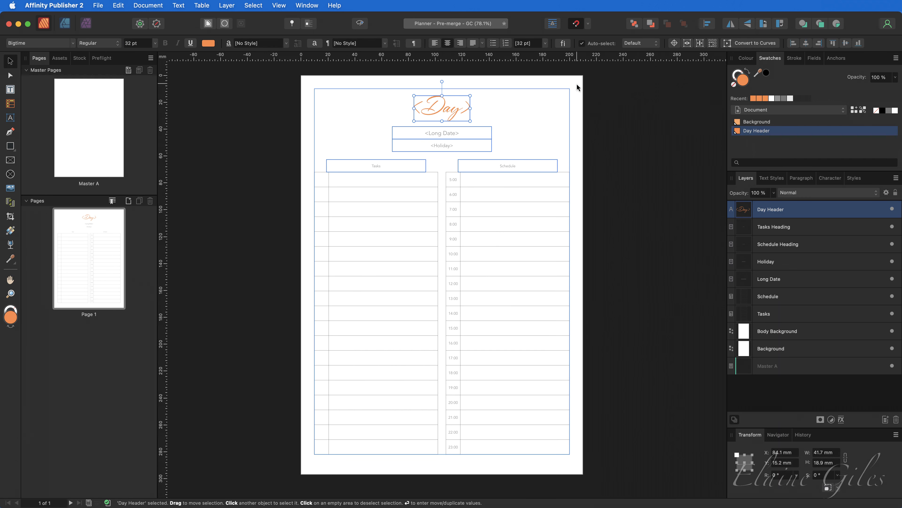
pyautogui.click(771, 349)
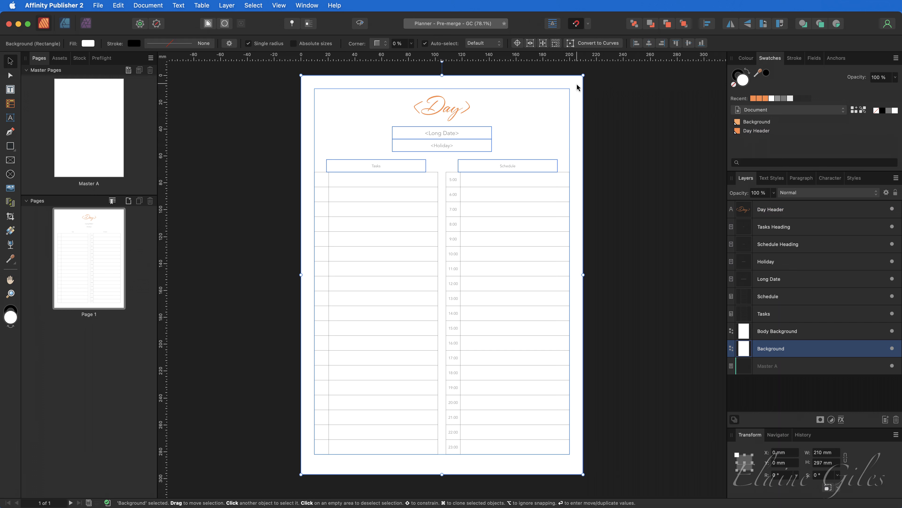
pyautogui.moveTo(753, 125)
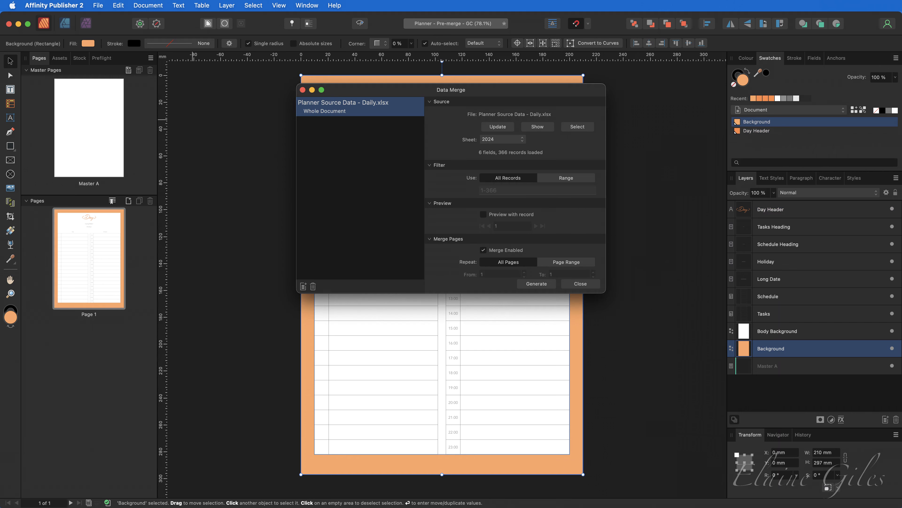
pyautogui.moveTo(506, 224)
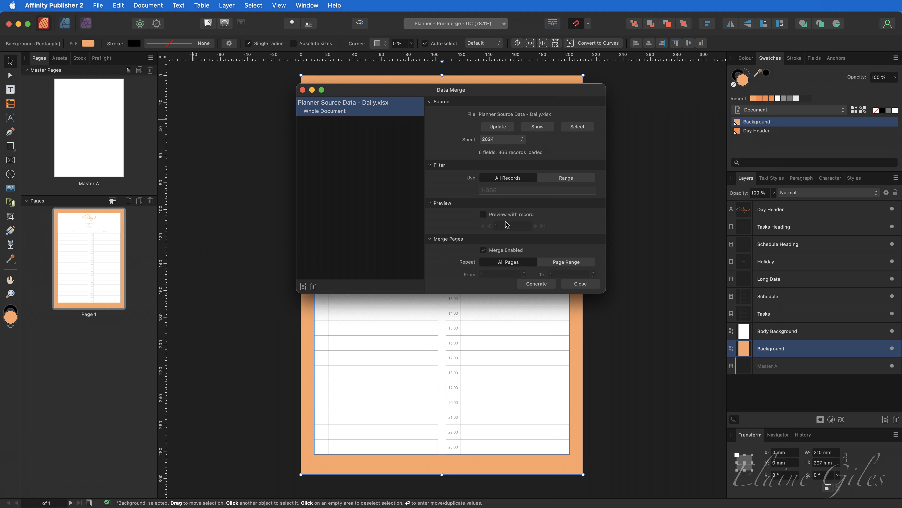
pyautogui.moveTo(522, 144)
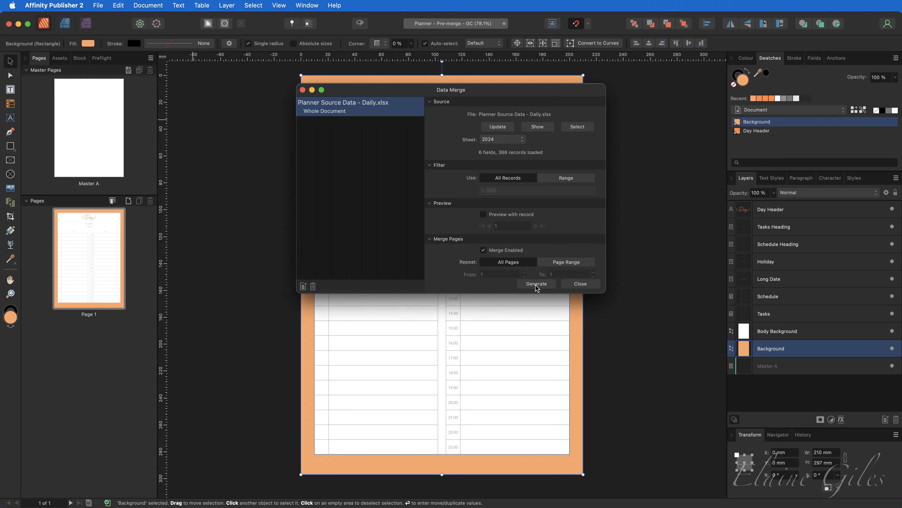
# Generate the 366-page merged planner from the Data Merge Manager and close it
pyautogui.click(536, 283)
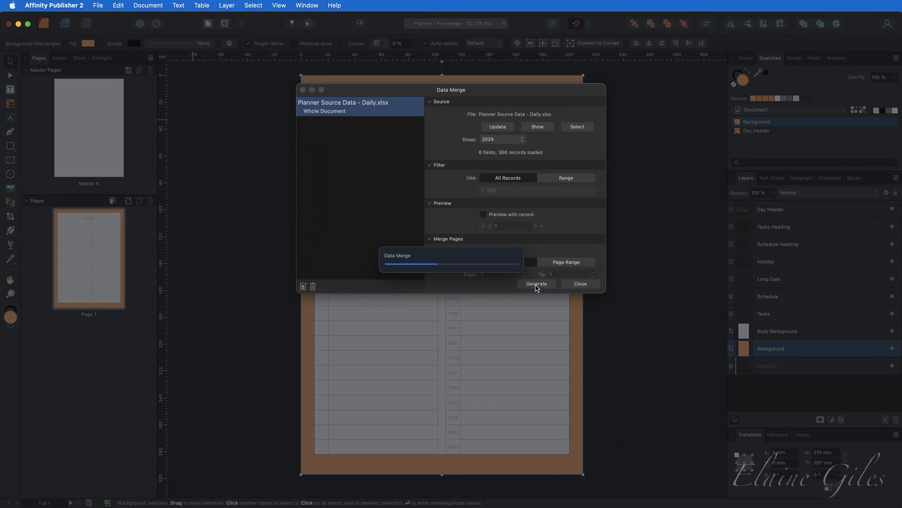
pyautogui.click(536, 283)
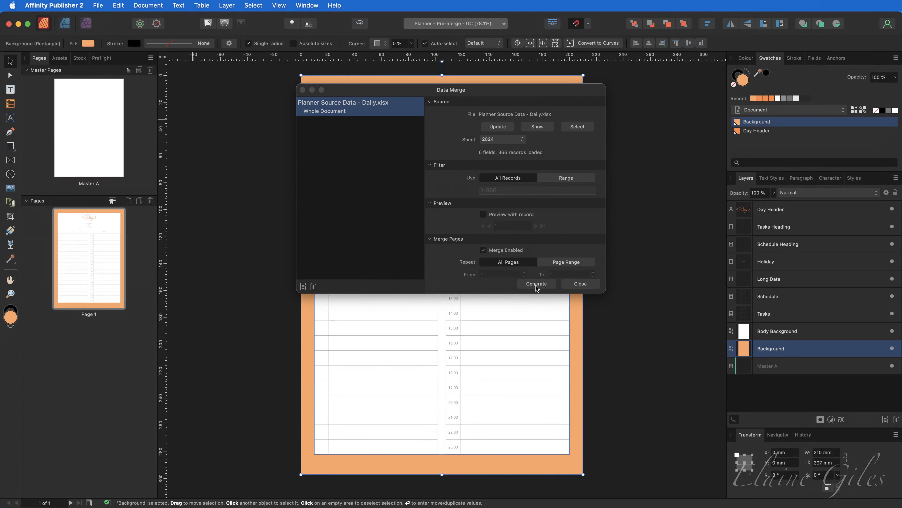
pyautogui.click(536, 283)
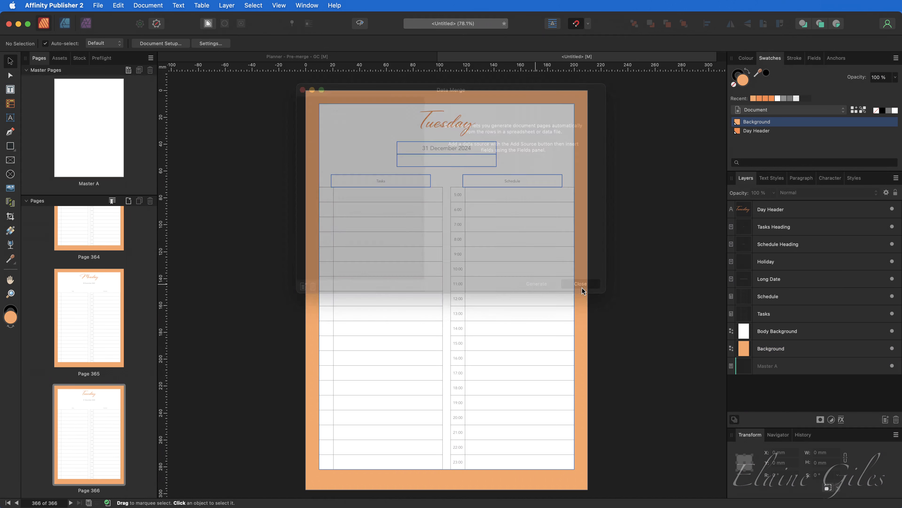
pyautogui.click(580, 283)
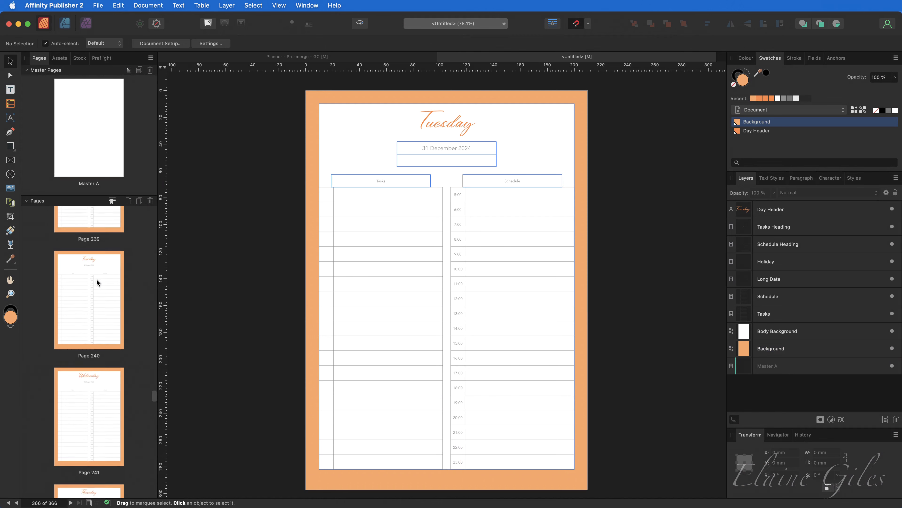
pyautogui.scroll(-3)
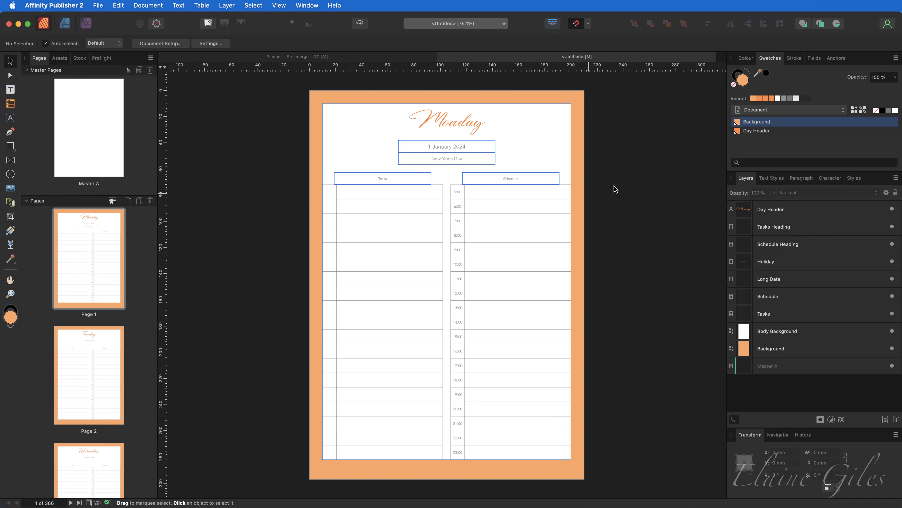
# Edit the Background global colour to pink (FFAECB), recolouring every merged page's border
pyautogui.rightClick(760, 121)
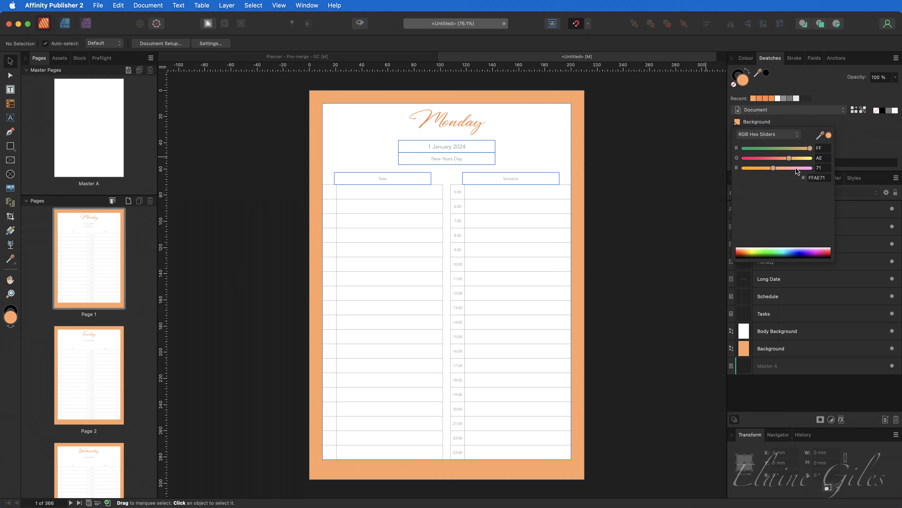
pyautogui.moveTo(769, 167); pyautogui.dragTo(797, 168)
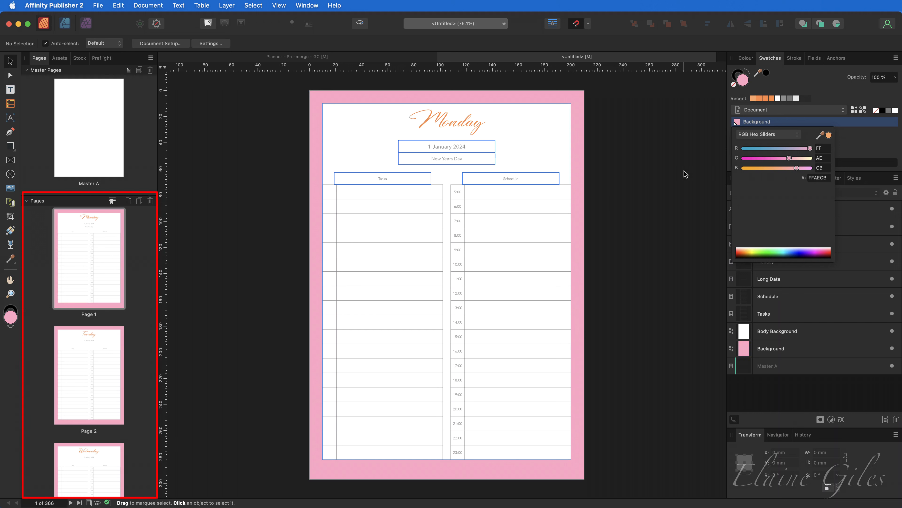
pyautogui.scroll(-3)
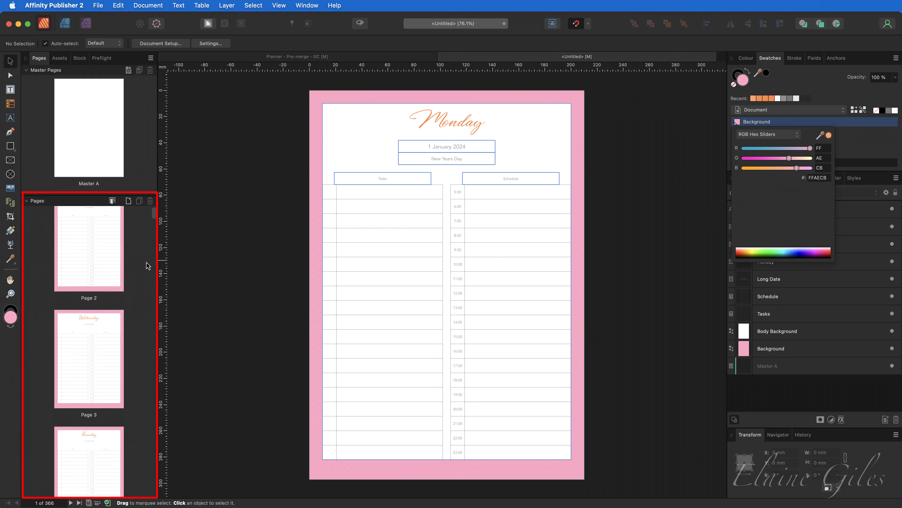
pyautogui.scroll(-3)
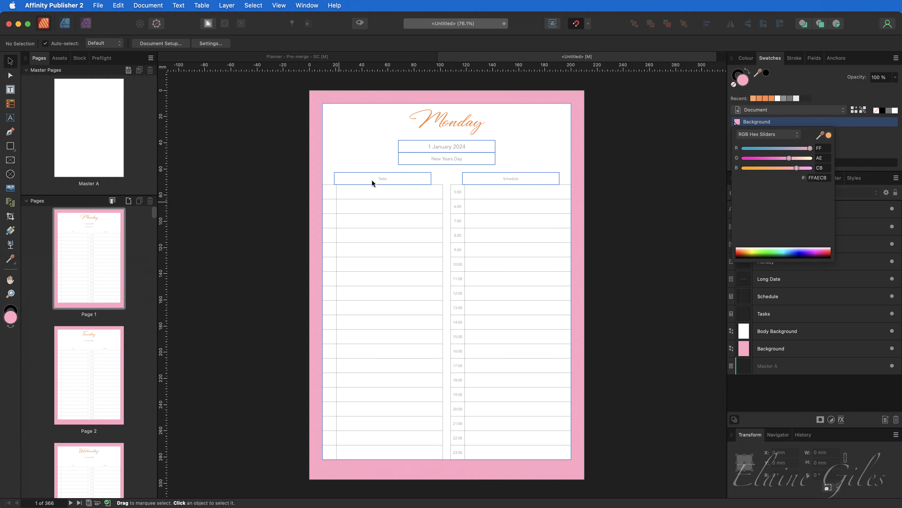
# Select the Monday title and shift the Day Header global colour with the RGB slider
pyautogui.click(449, 122)
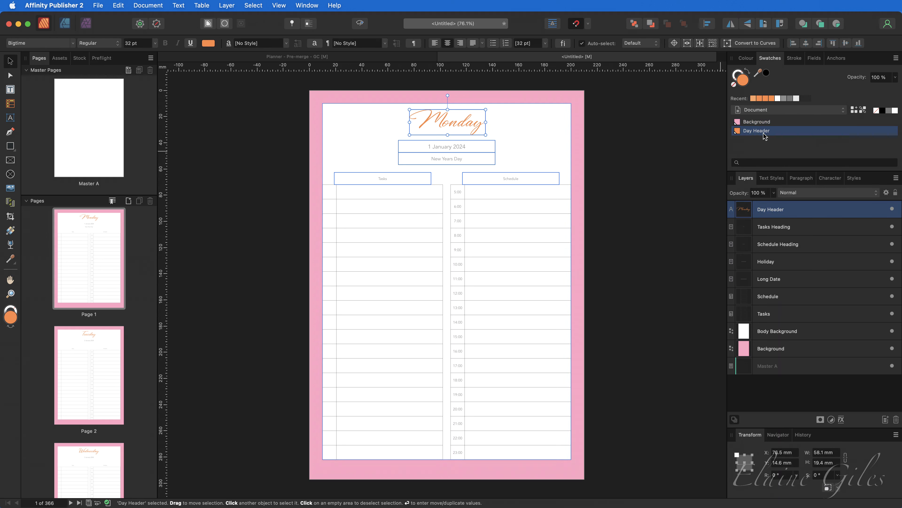
pyautogui.click(738, 131)
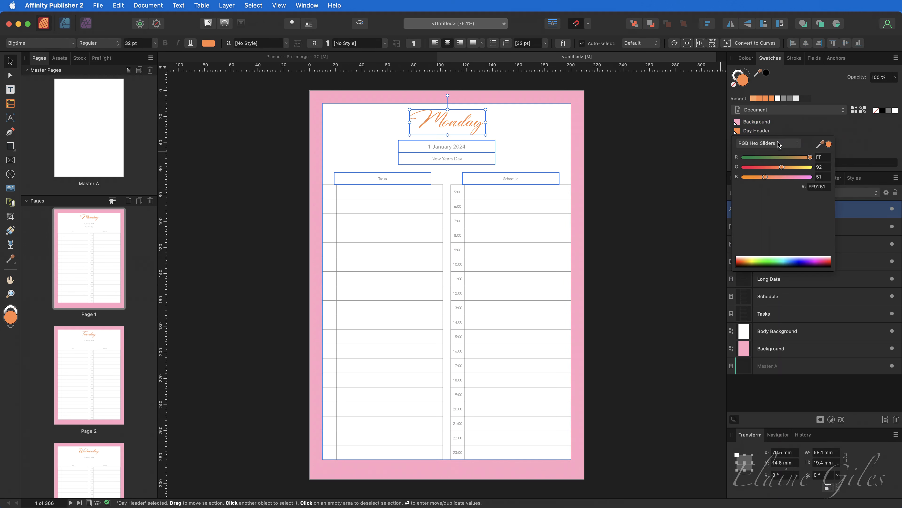
pyautogui.moveTo(766, 176); pyautogui.dragTo(797, 176)
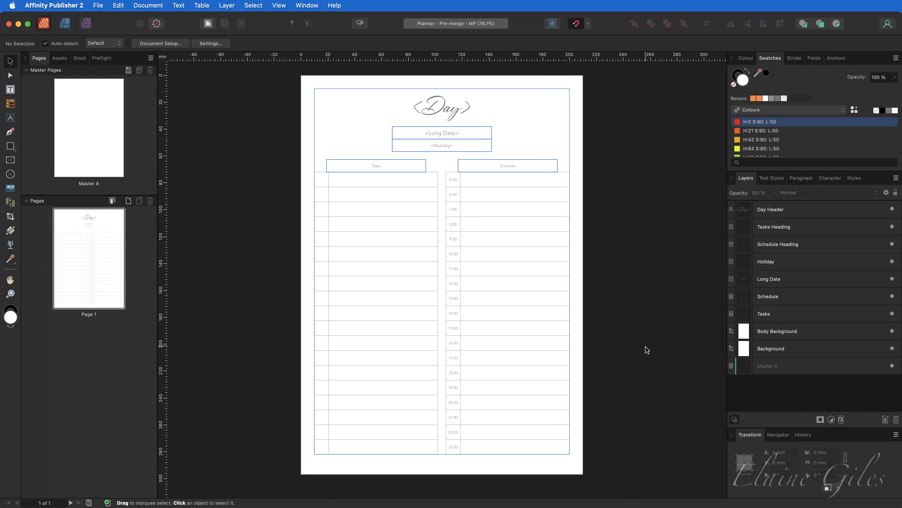
# Draw a full-page 210×297 mm orange rectangle on Master A as the border
pyautogui.click(771, 348)
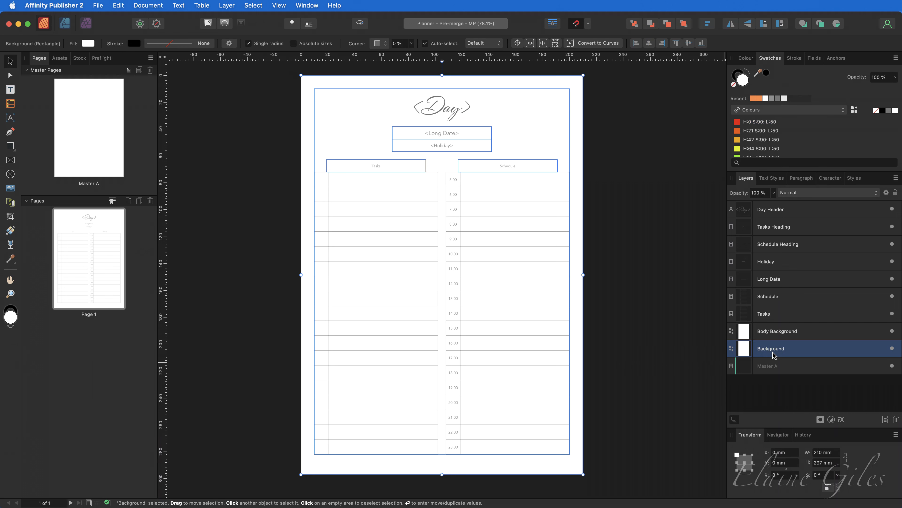
pyautogui.moveTo(781, 323)
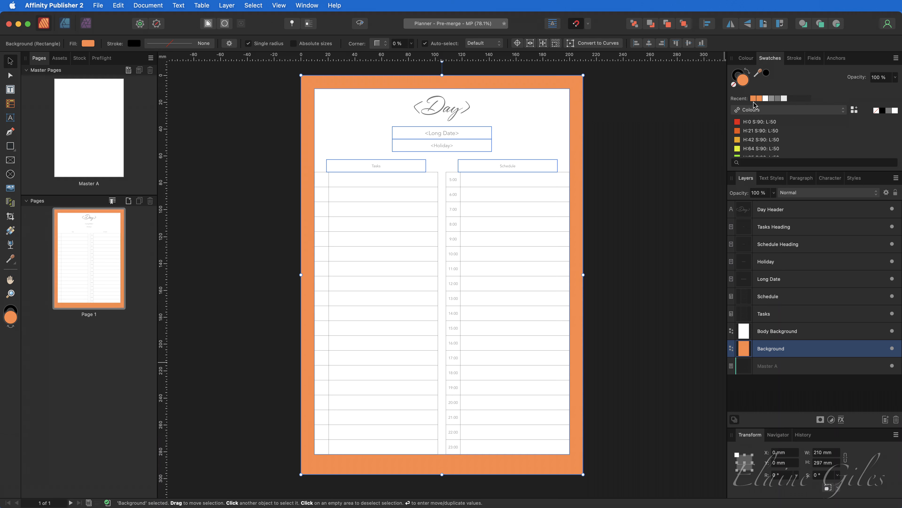
pyautogui.moveTo(662, 241)
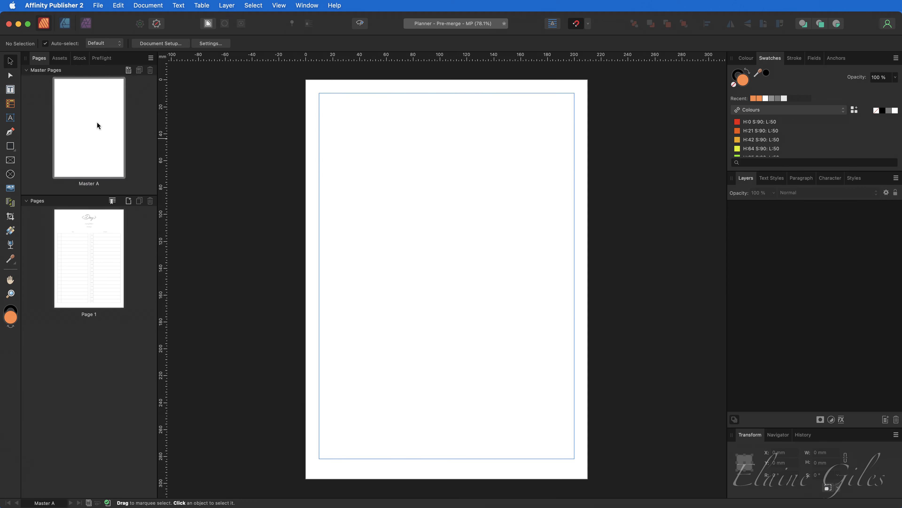
pyautogui.moveTo(15, 155)
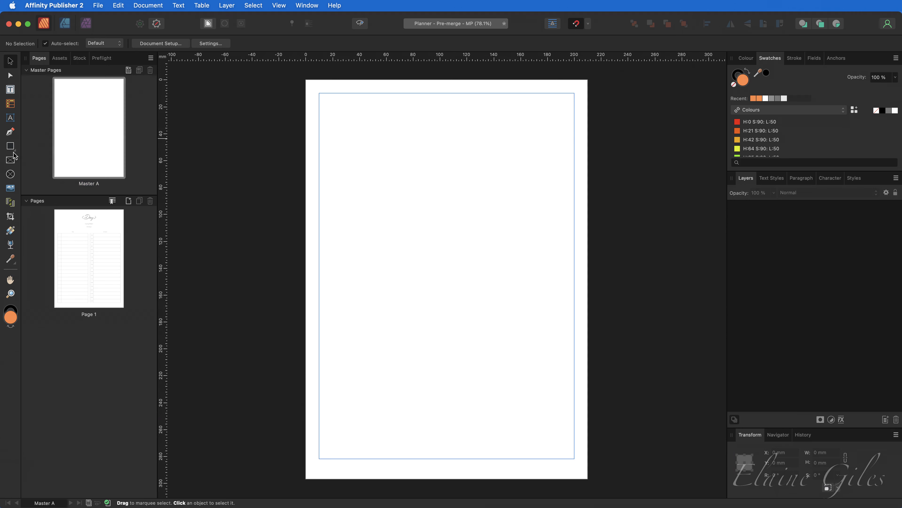
pyautogui.moveTo(307, 79); pyautogui.dragTo(339, 125)
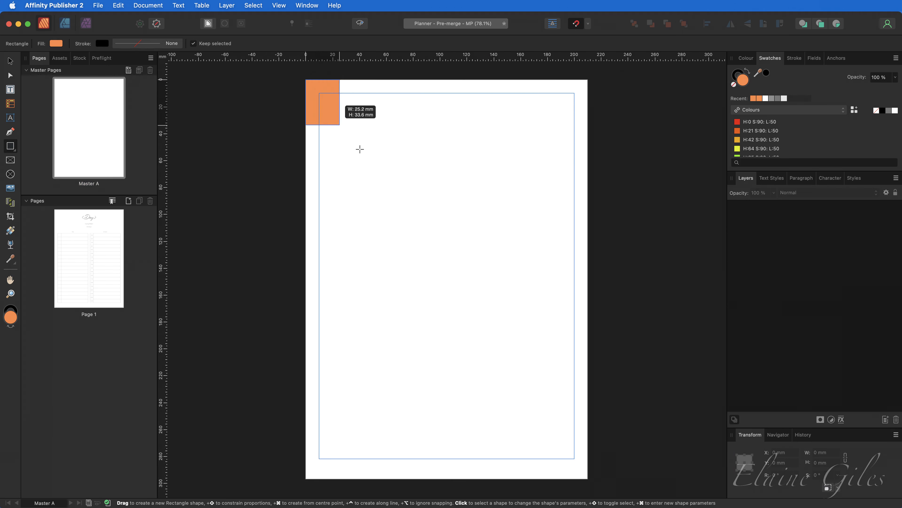
pyautogui.moveTo(323, 118); pyautogui.dragTo(588, 477)
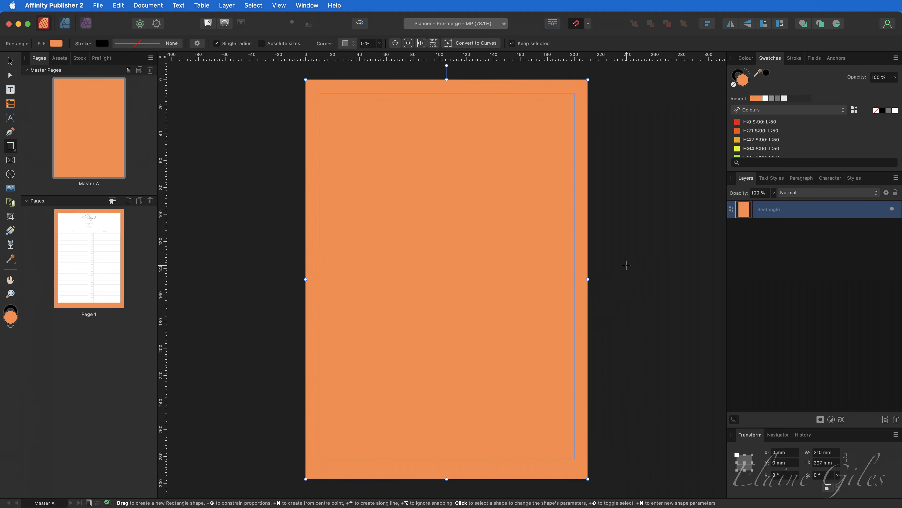
pyautogui.moveTo(802, 123)
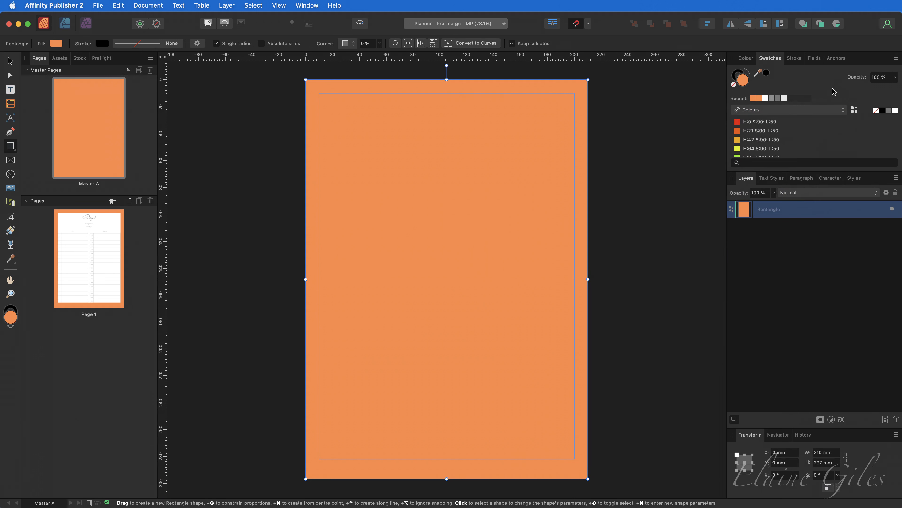
pyautogui.moveTo(176, 233)
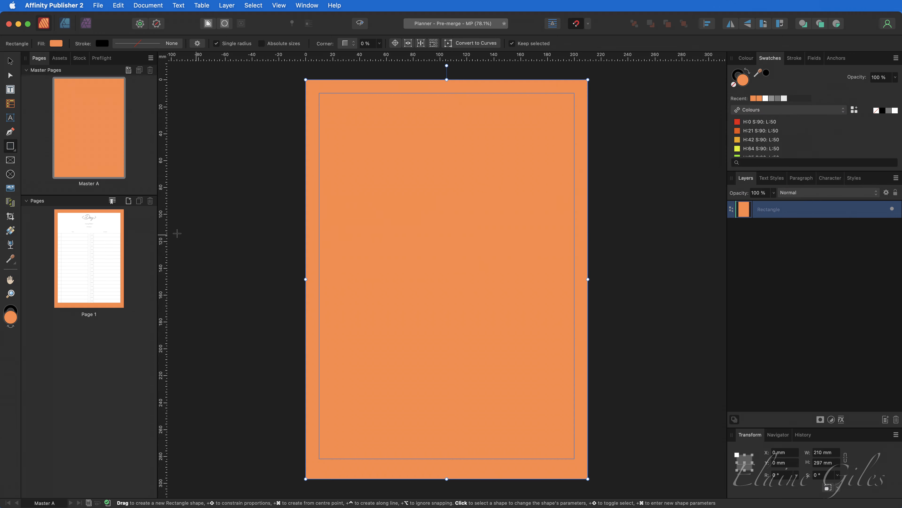
# From Window > Data Merge Manager, update the records and regenerate the 366-page planner
pyautogui.click(306, 5)
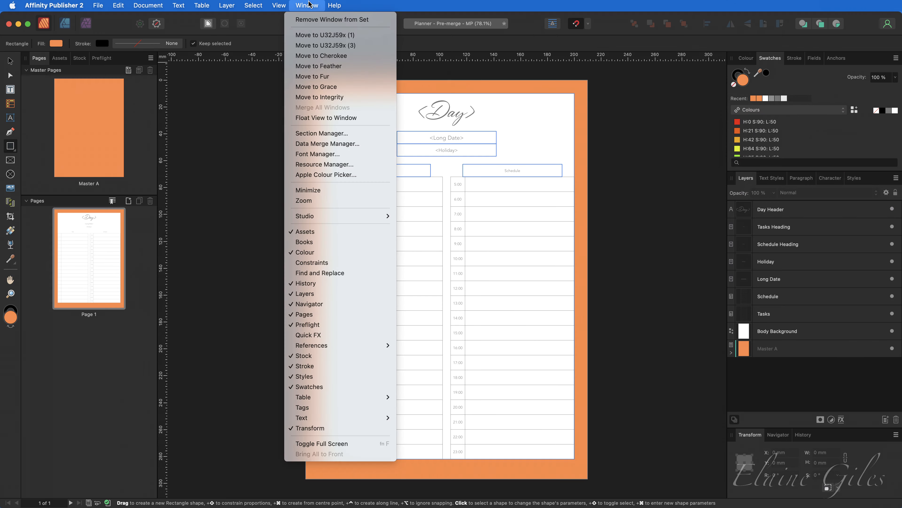
pyautogui.click(327, 144)
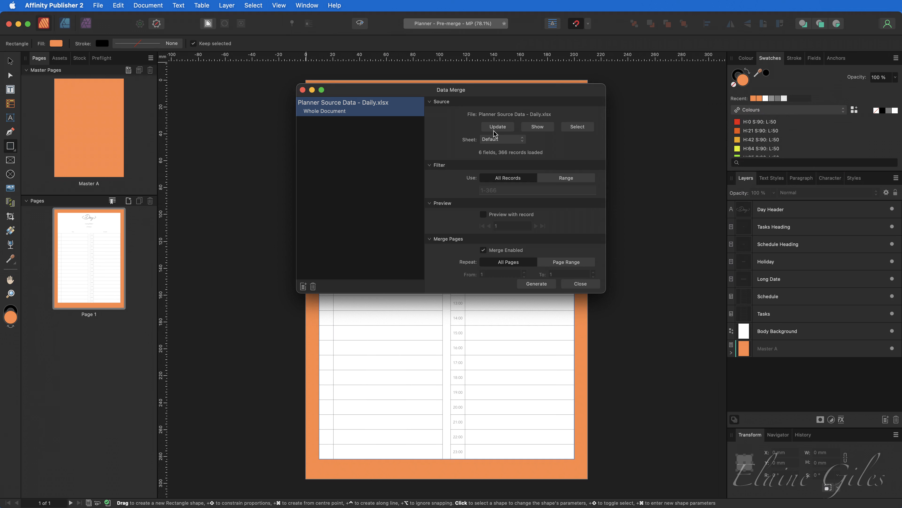
pyautogui.moveTo(503, 127)
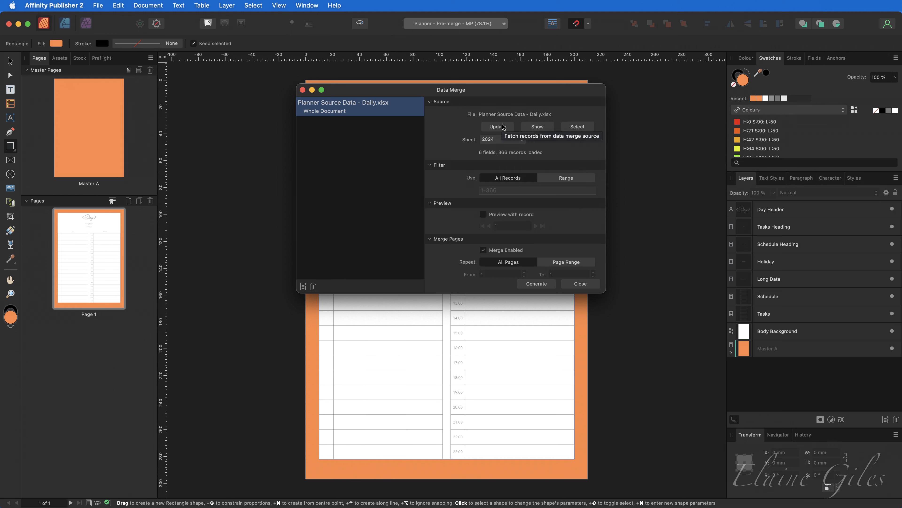
pyautogui.click(536, 284)
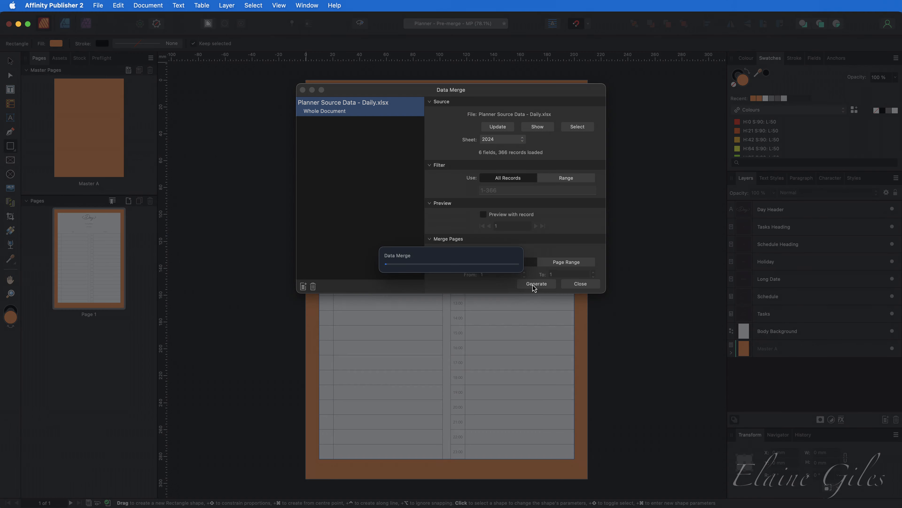
pyautogui.click(536, 283)
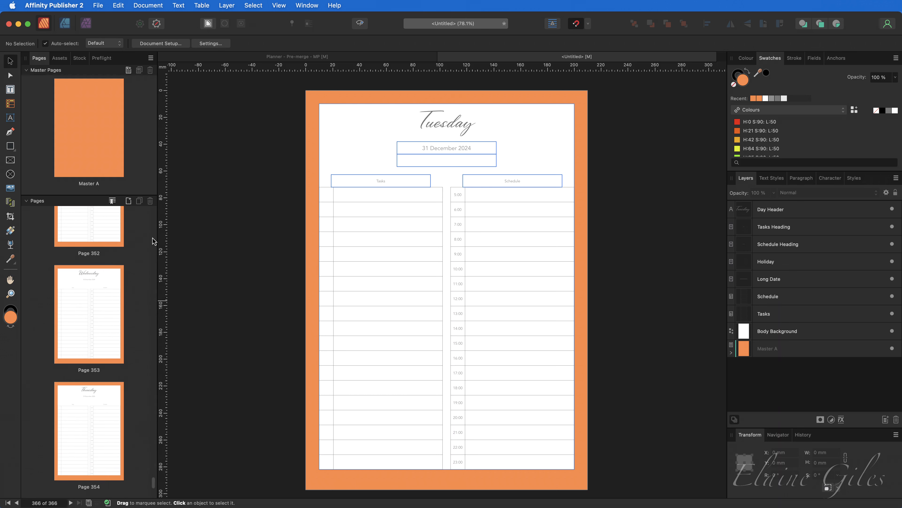
pyautogui.moveTo(85, 125)
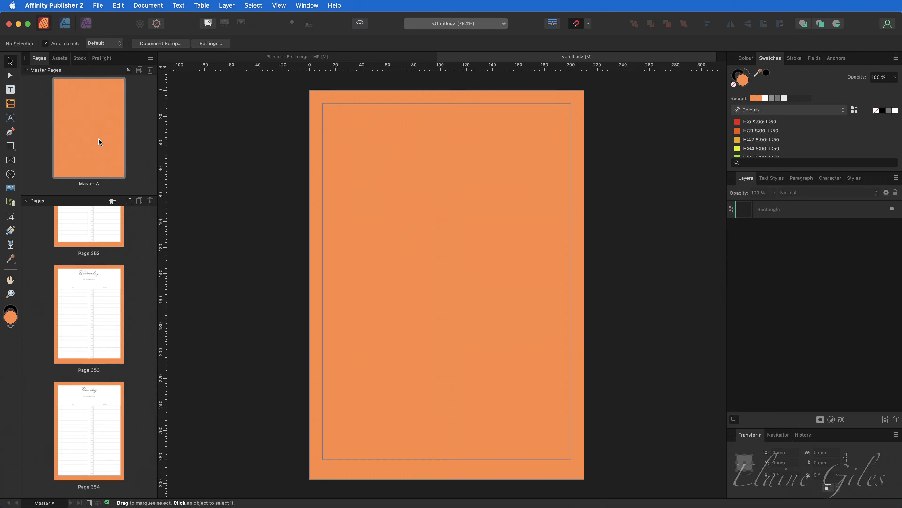
# Recolour the master-page rectangle with the H:85 lime green swatch
pyautogui.click(376, 203)
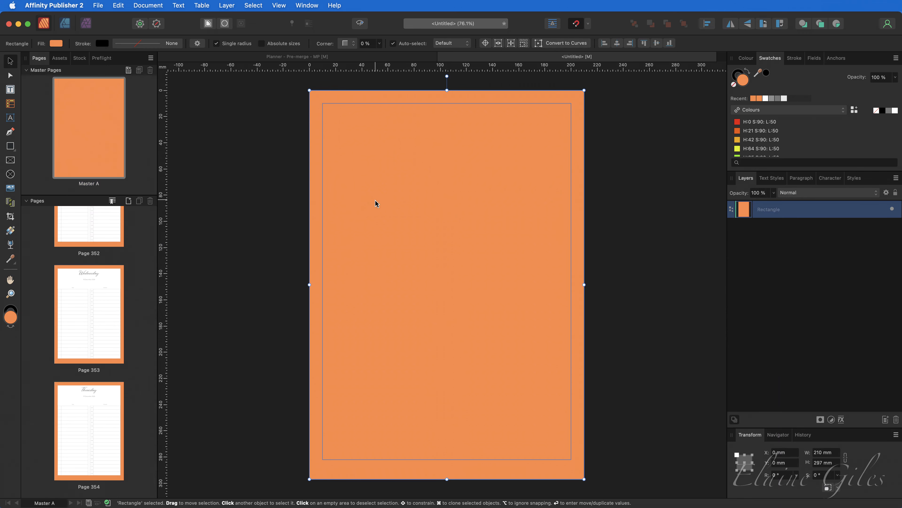
pyautogui.click(745, 151)
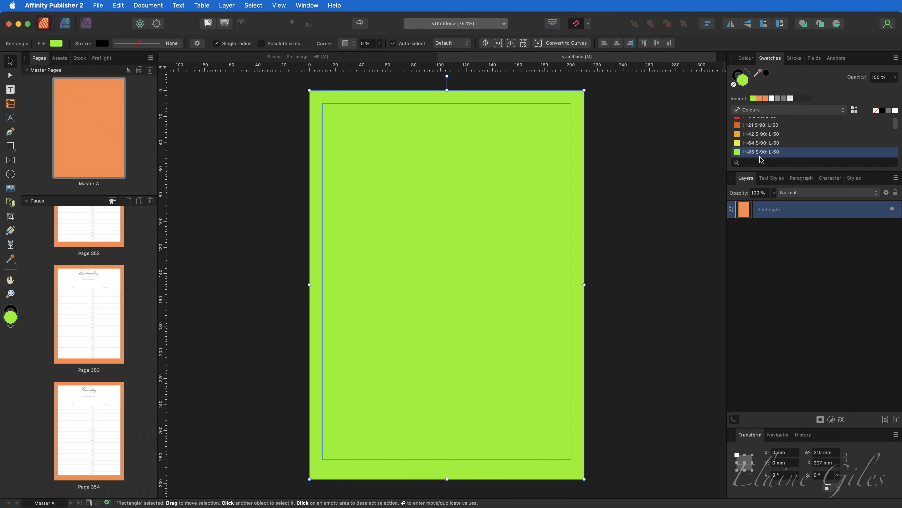
pyautogui.click(749, 151)
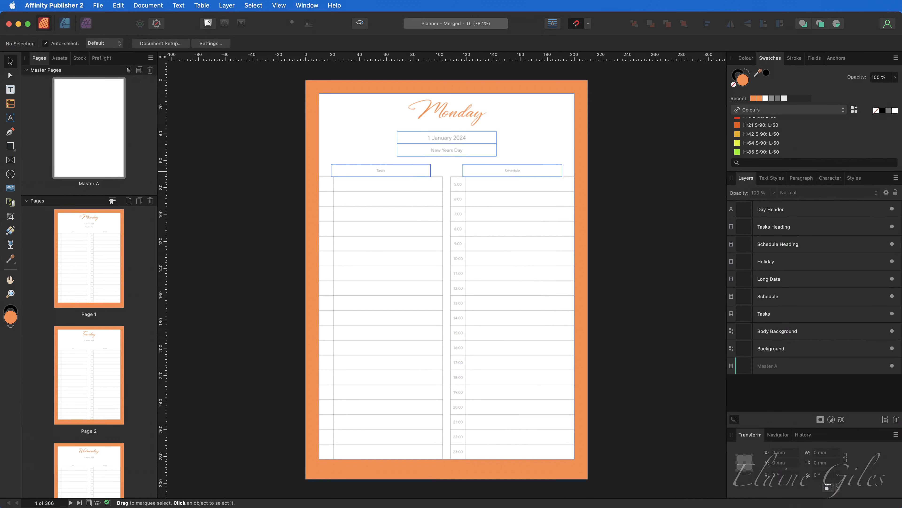
pyautogui.click(771, 349)
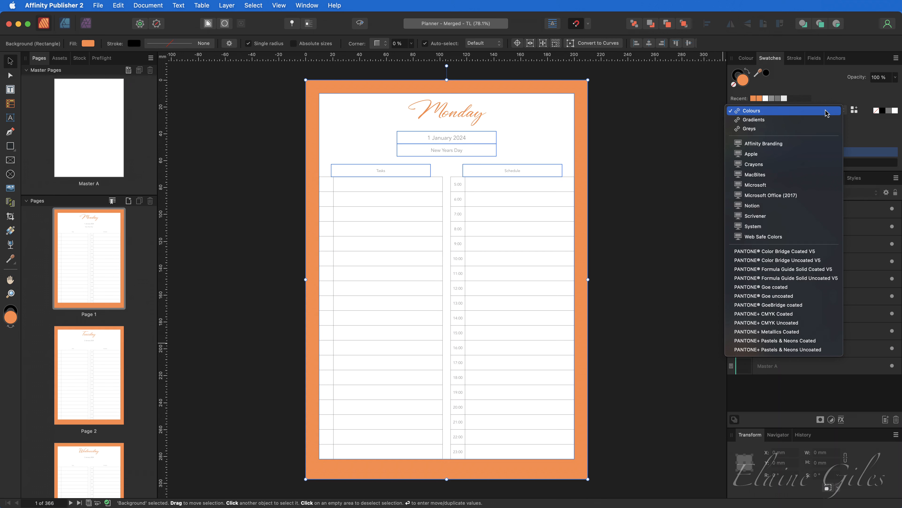
pyautogui.click(751, 110)
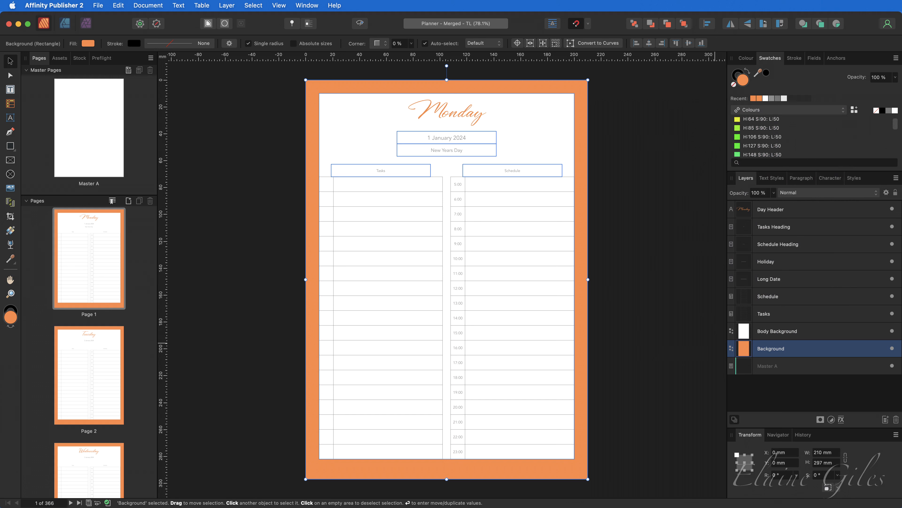
pyautogui.click(754, 151)
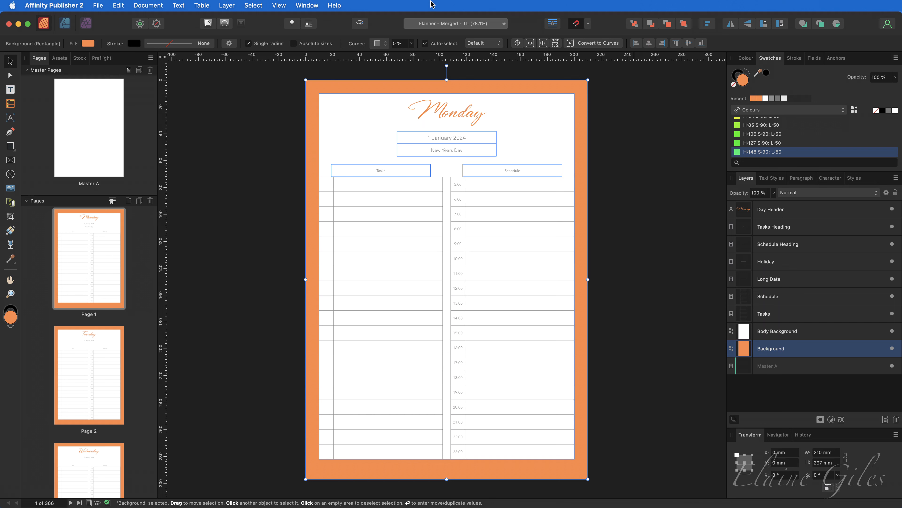
# Select every same-fill background via Select Same > Fill Colour and recolour them green (H:148), scrolling to check pages
pyautogui.click(253, 5)
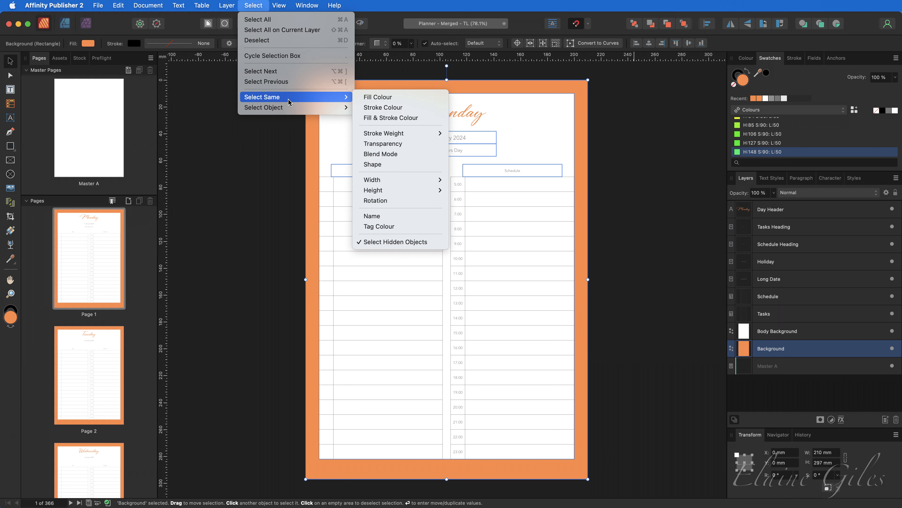
pyautogui.moveTo(347, 102)
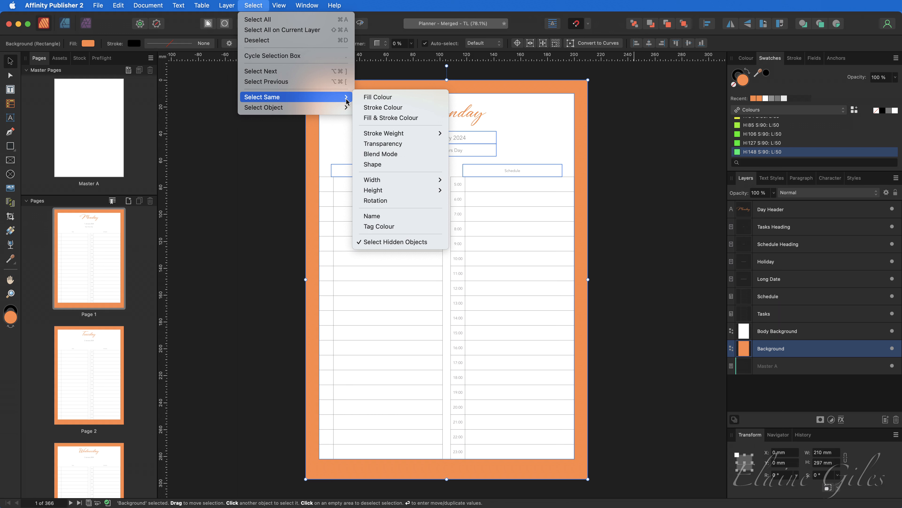
pyautogui.moveTo(401, 97)
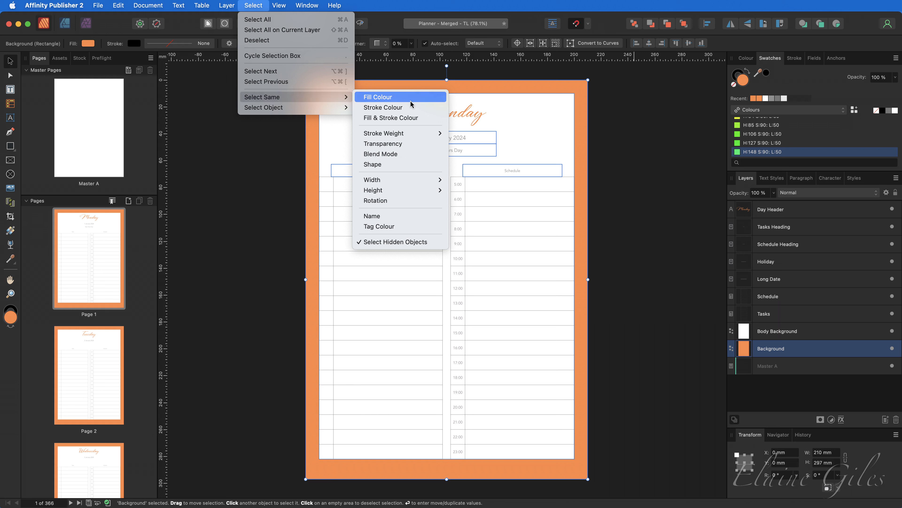
pyautogui.click(378, 96)
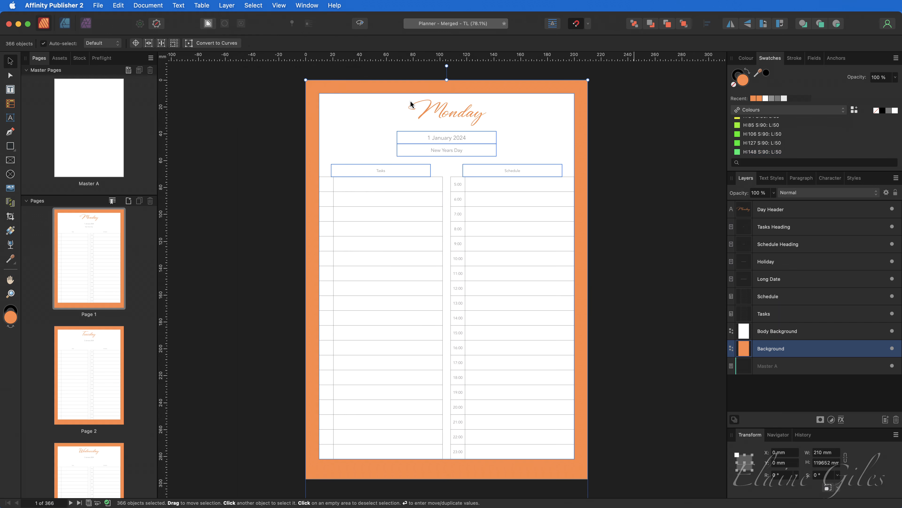
pyautogui.moveTo(475, 404)
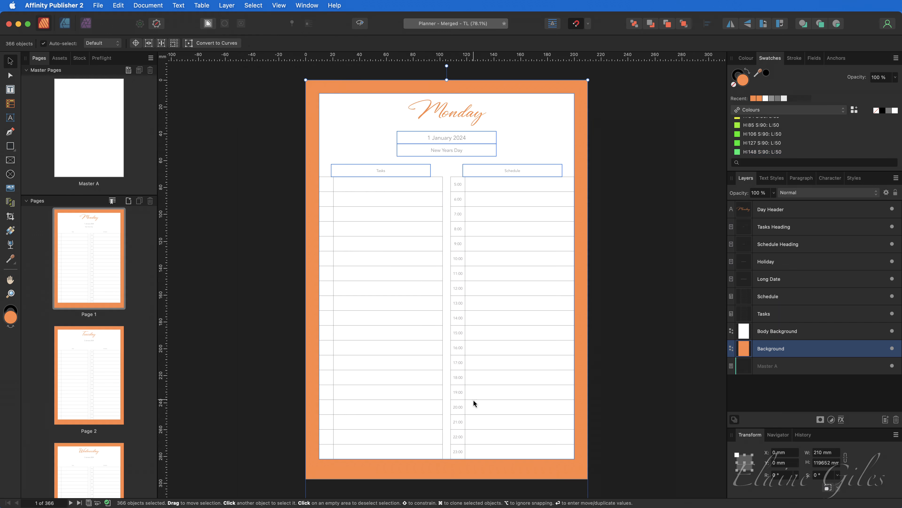
pyautogui.moveTo(489, 463)
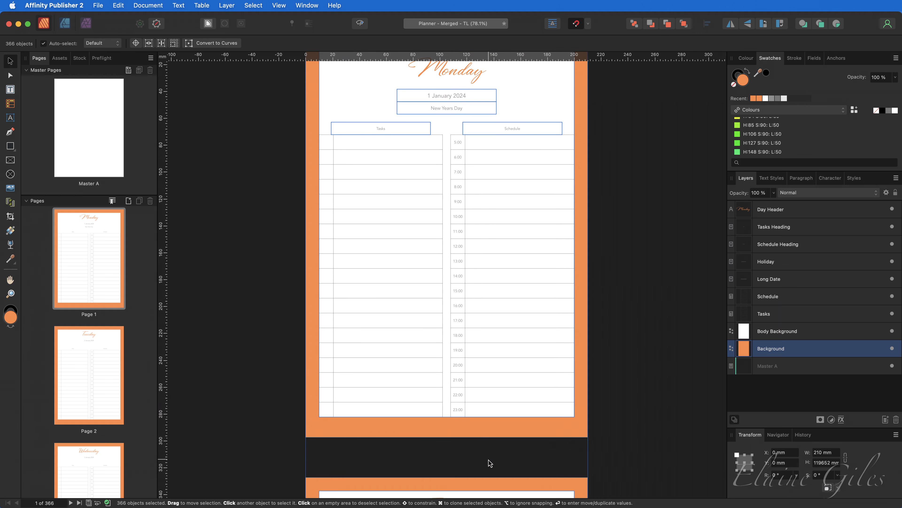
pyautogui.scroll(-3)
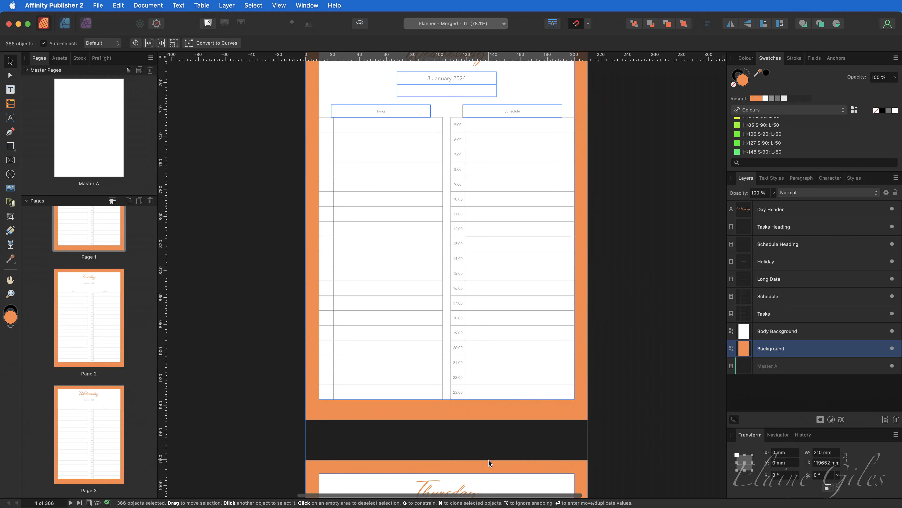
pyautogui.scroll(-3)
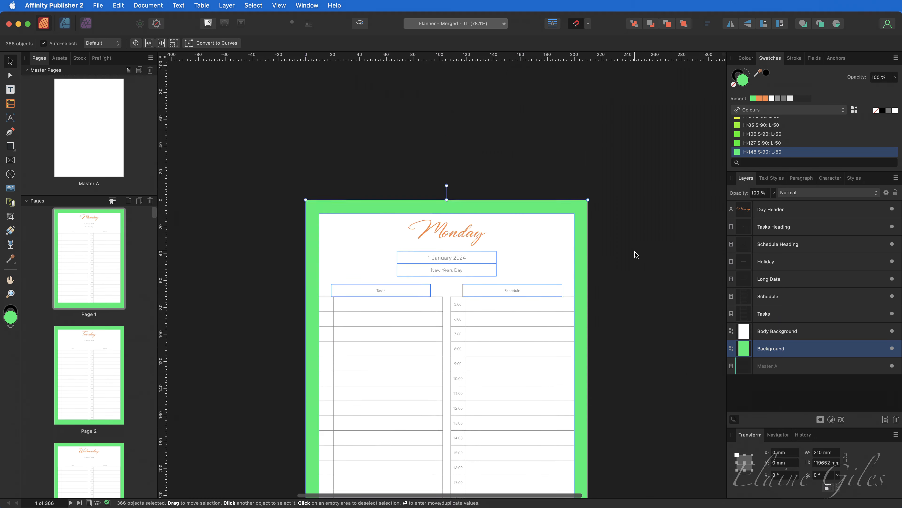
pyautogui.scroll(-3)
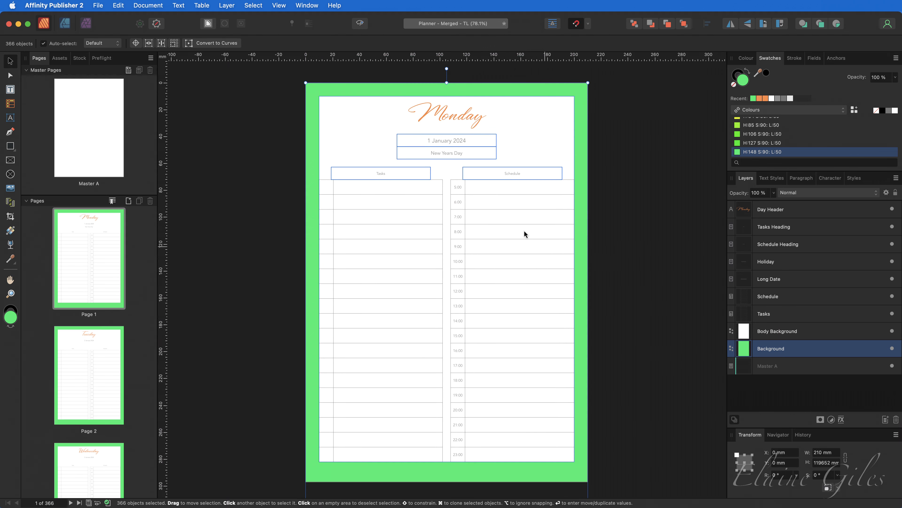
# Select the Monday day header and all headers sharing its fill, then recolour them blue
pyautogui.click(446, 116)
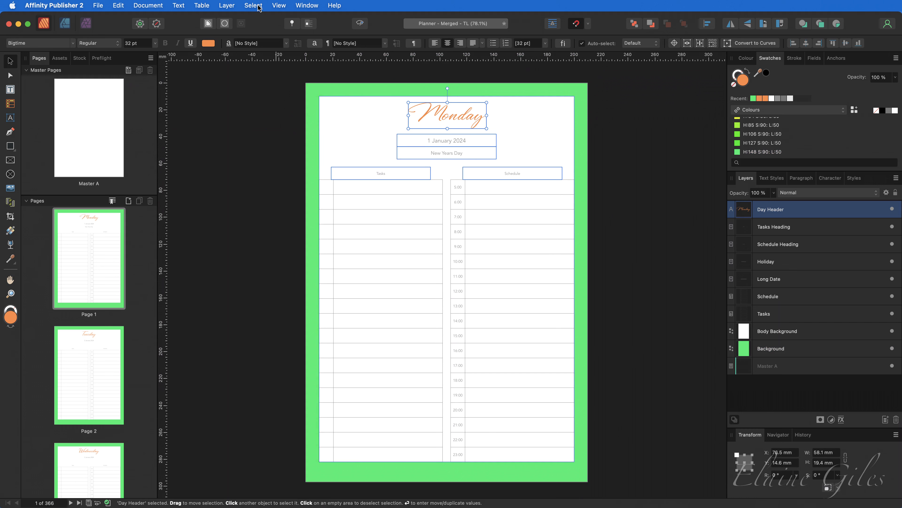
pyautogui.click(253, 5)
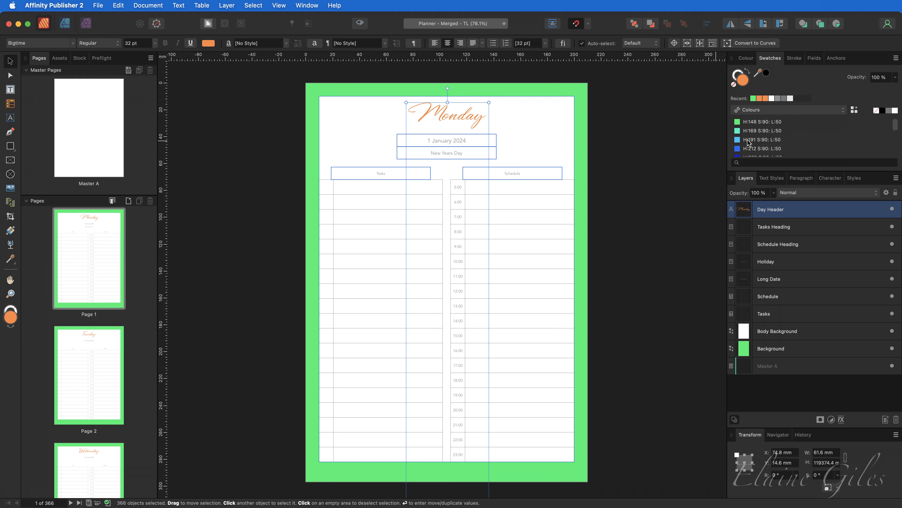
pyautogui.click(738, 148)
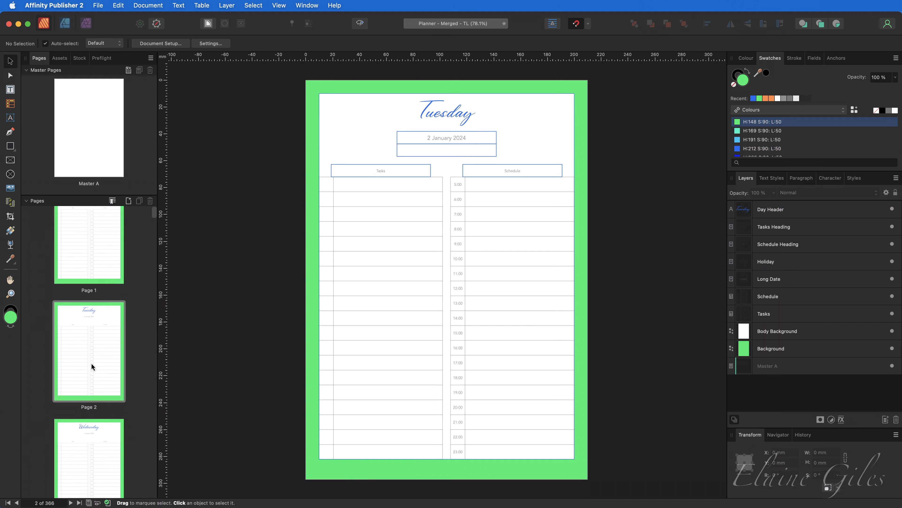
# Scroll through the pages after undoing back to orange borders and day headers
pyautogui.scroll(-3)
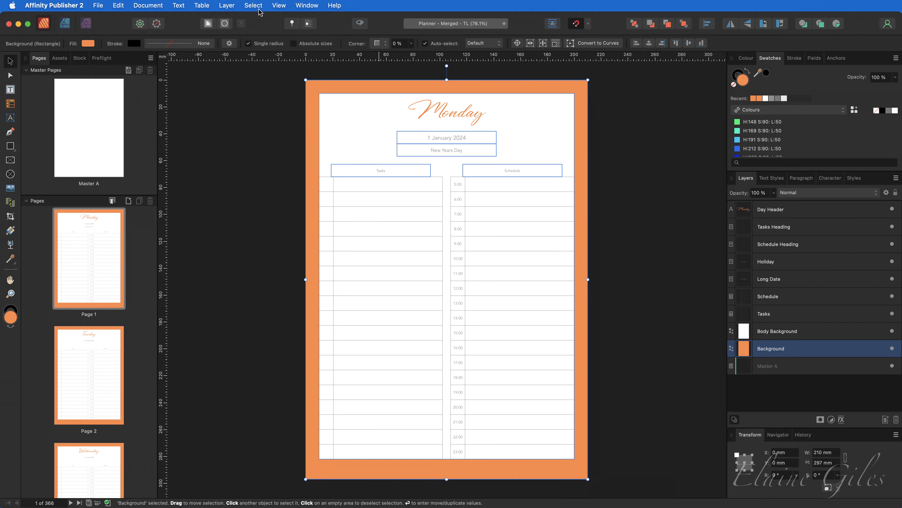
pyautogui.moveTo(259, 11)
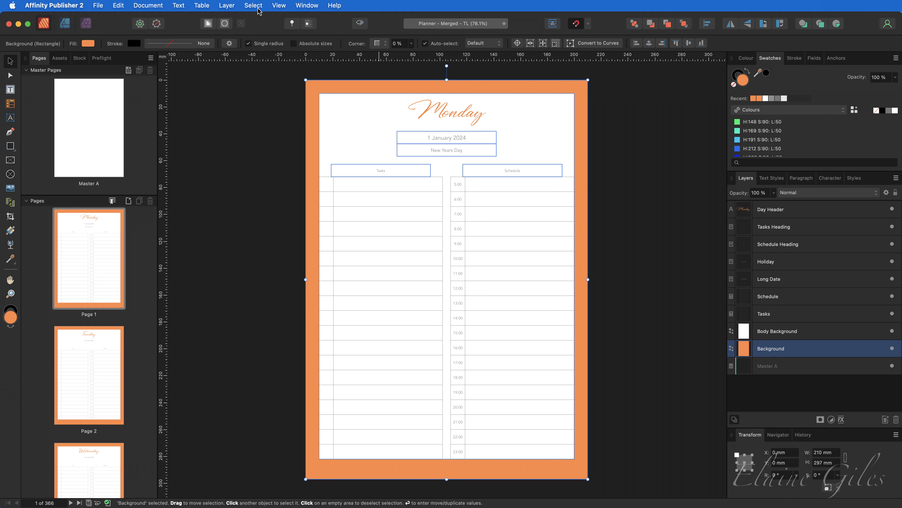
# Select all 366 same-fill background rectangles and bring up the Swatches palette menu
pyautogui.click(253, 5)
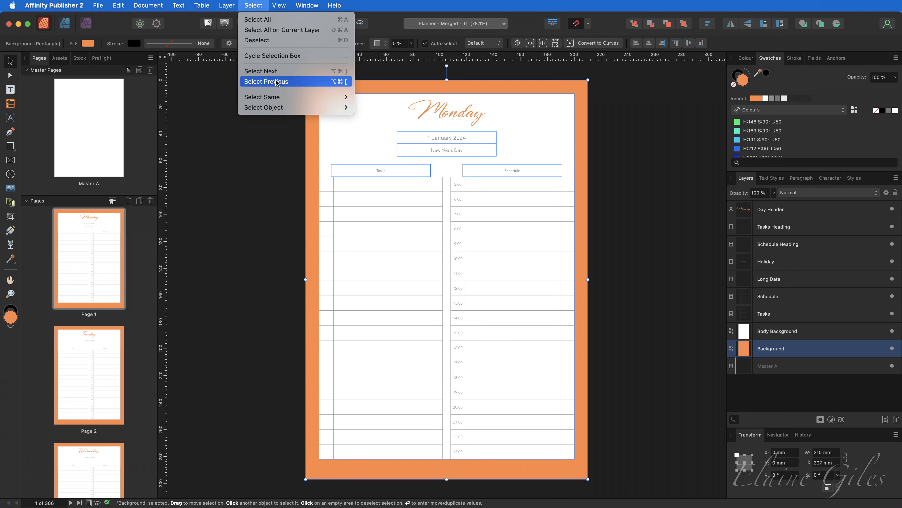
pyautogui.moveTo(262, 97)
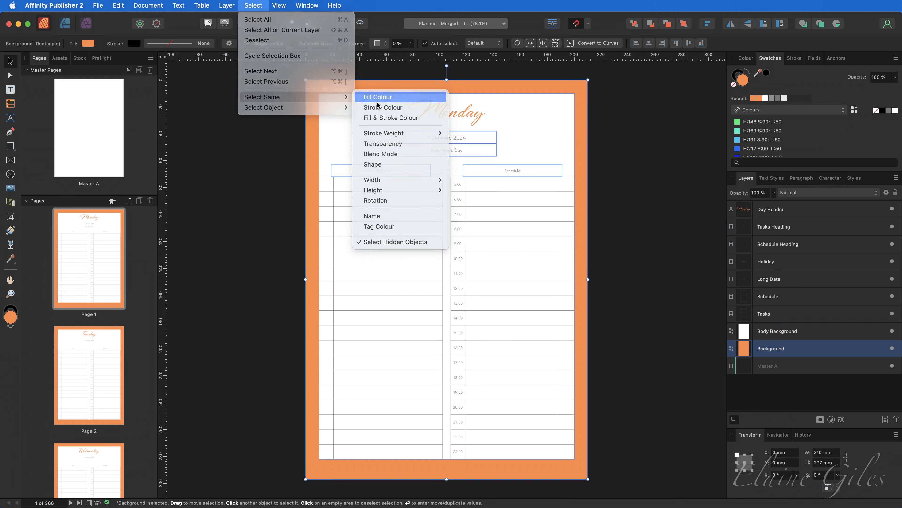
pyautogui.click(377, 97)
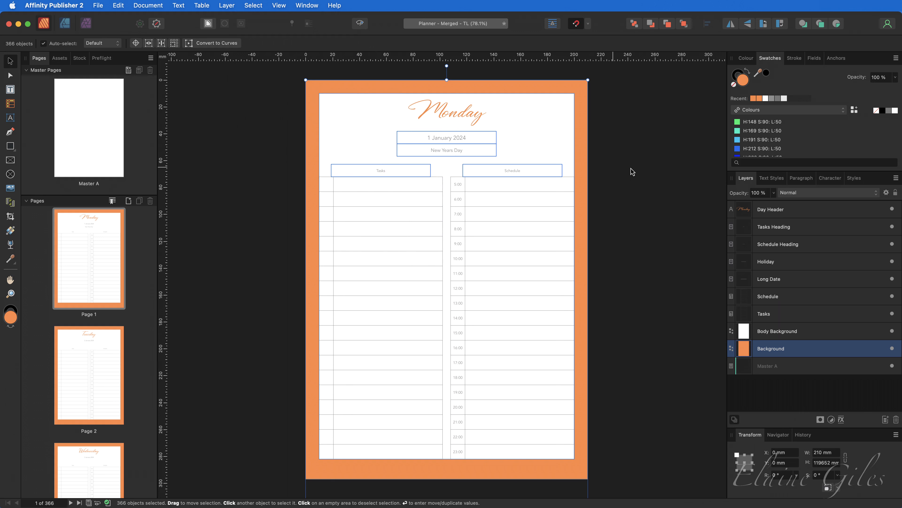
pyautogui.moveTo(667, 172)
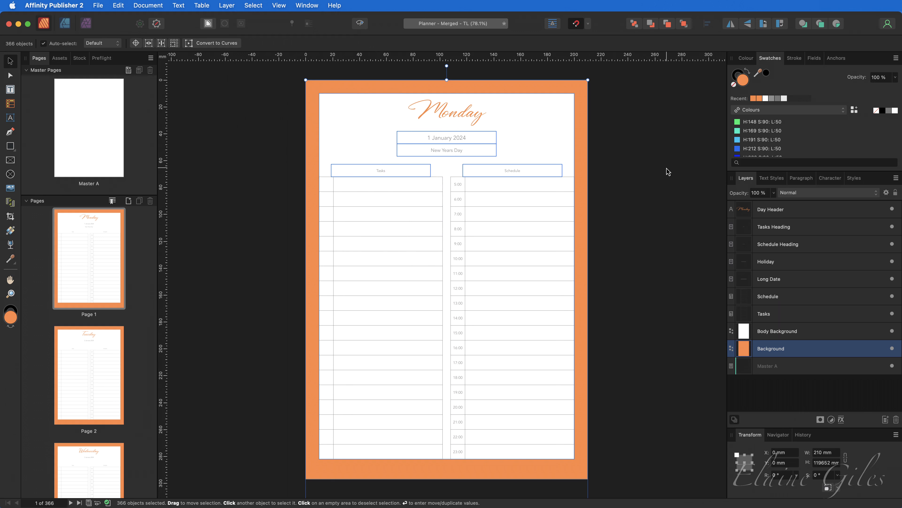
pyautogui.click(896, 57)
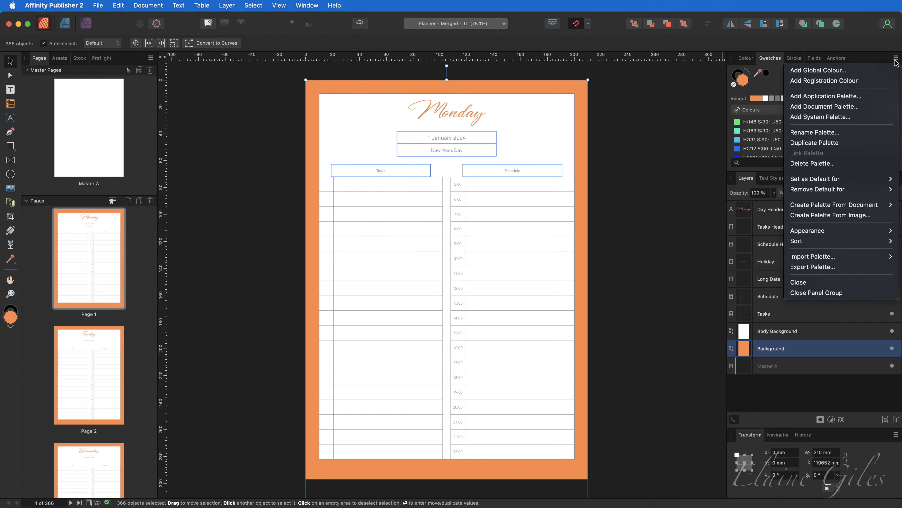
pyautogui.moveTo(824, 107)
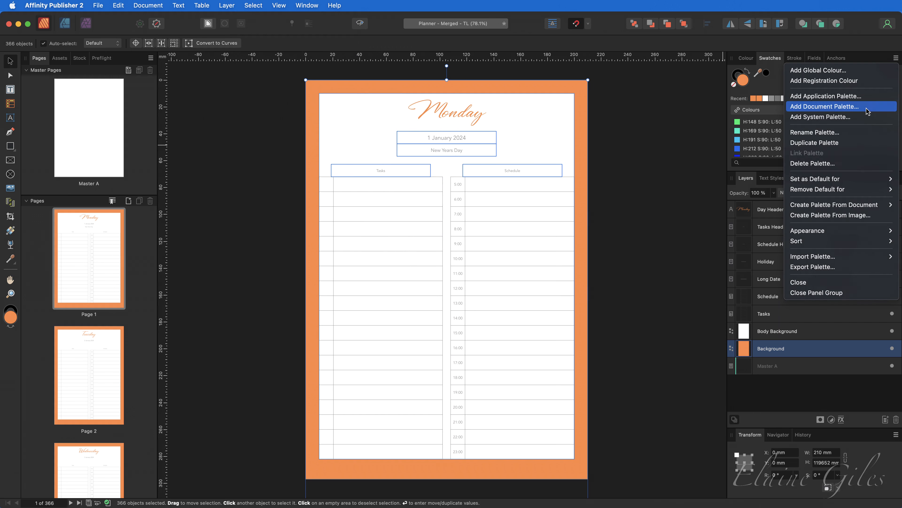
# Create a document palette named Document and add a light green global colour named Background
pyautogui.click(825, 107)
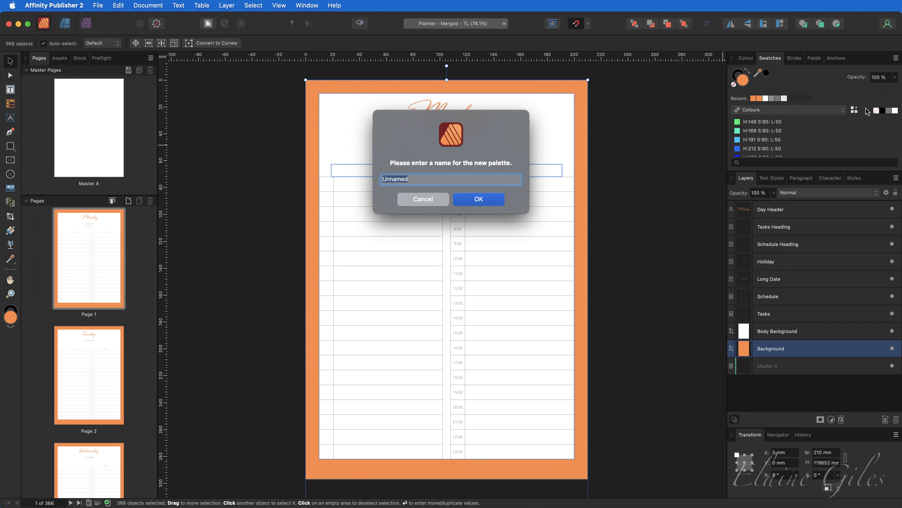
pyautogui.write('Document')
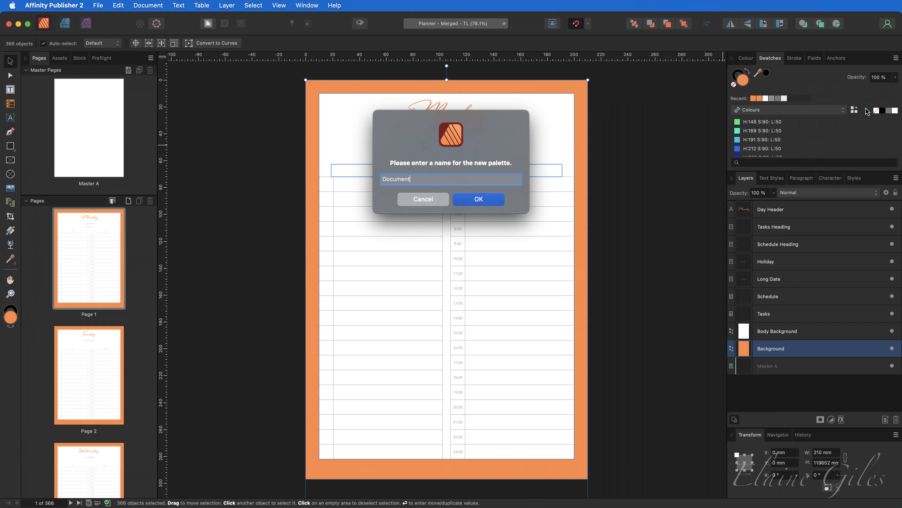
pyautogui.click(478, 199)
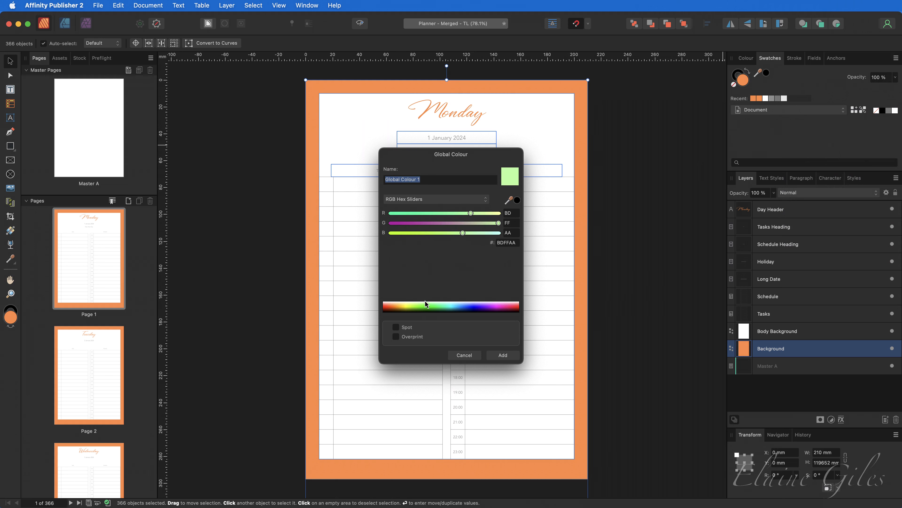
pyautogui.write('Background')
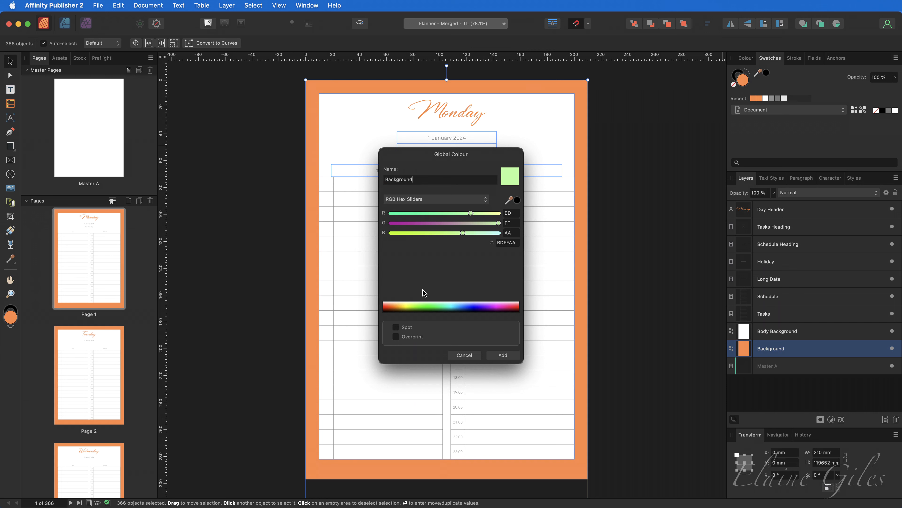
pyautogui.click(502, 354)
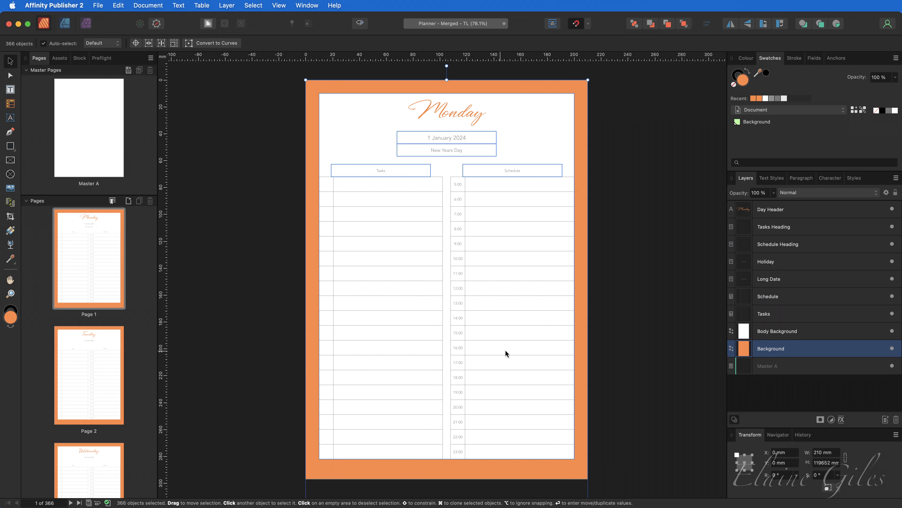
pyautogui.moveTo(684, 252)
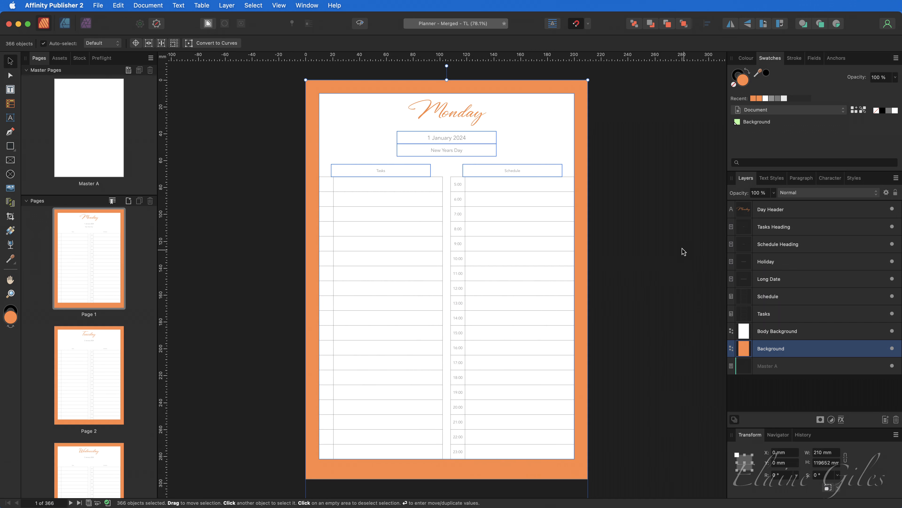
pyautogui.moveTo(677, 244)
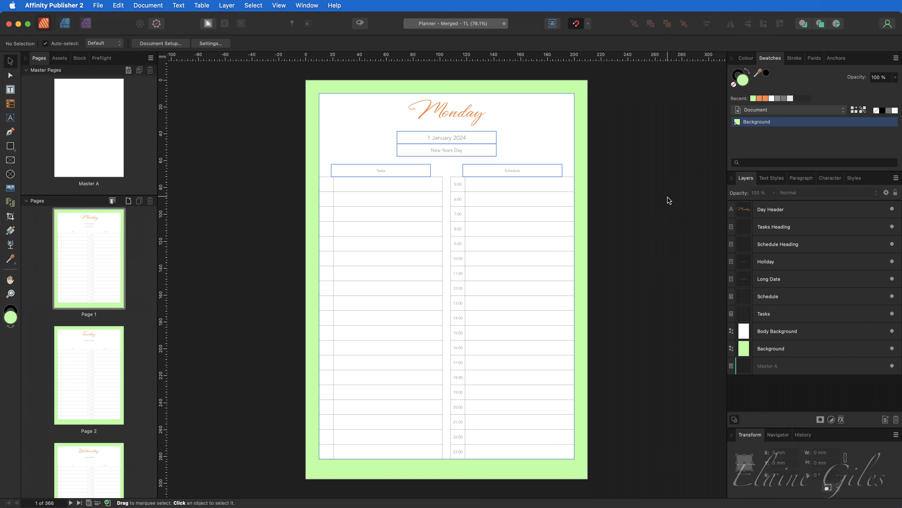
# Edit the Background global colour's fill to a stronger mint green, updating every page
pyautogui.rightClick(757, 122)
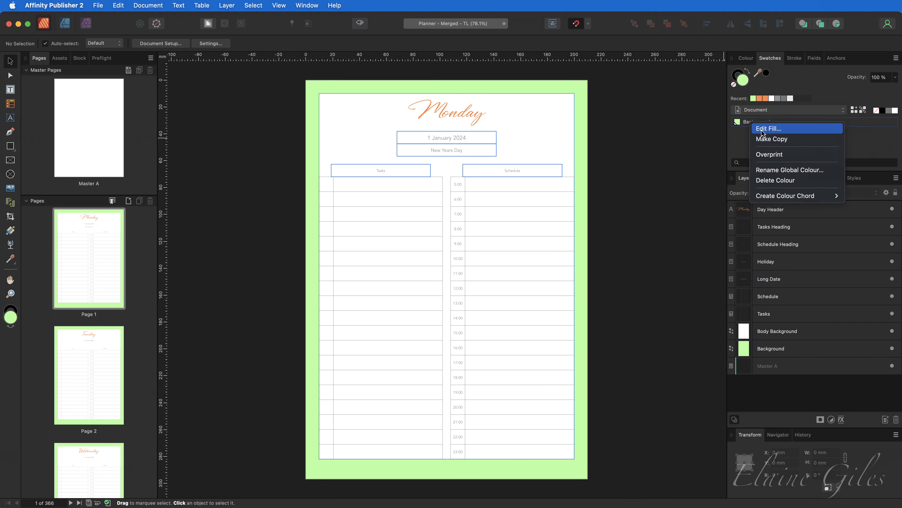
pyautogui.click(769, 128)
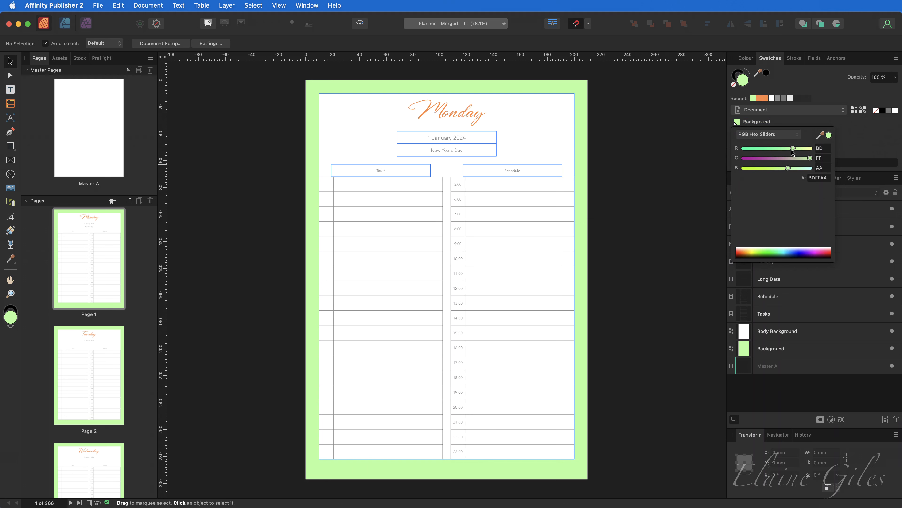
pyautogui.moveTo(791, 148); pyautogui.dragTo(764, 148)
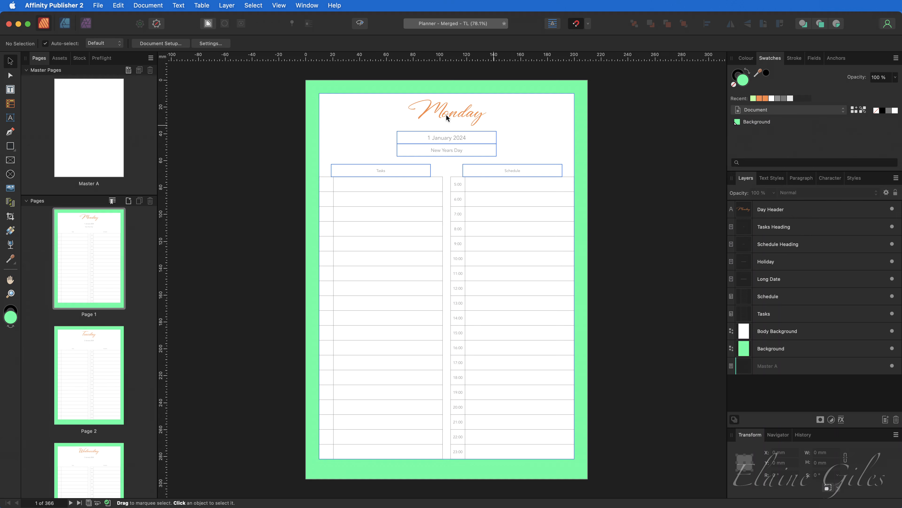
pyautogui.click(447, 113)
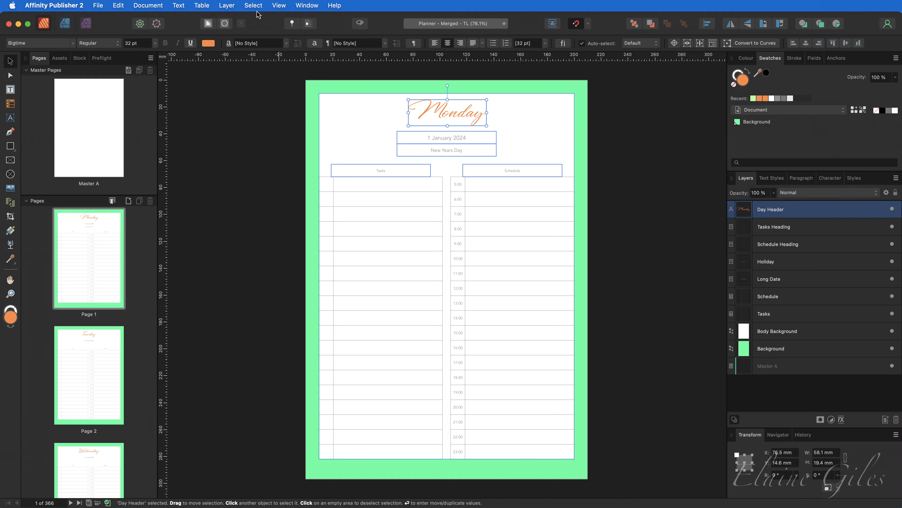
# Select all same-fill day headers and add a dark green global colour named Day Header
pyautogui.click(253, 5)
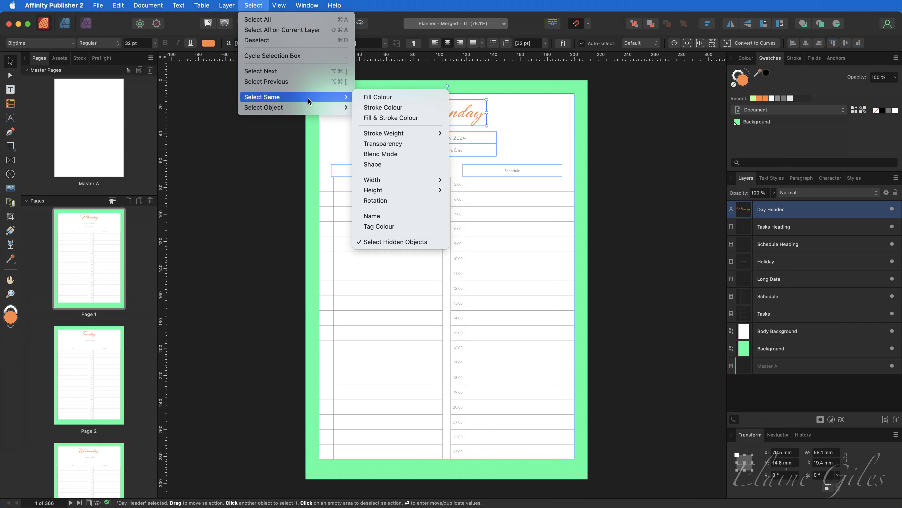
pyautogui.click(378, 97)
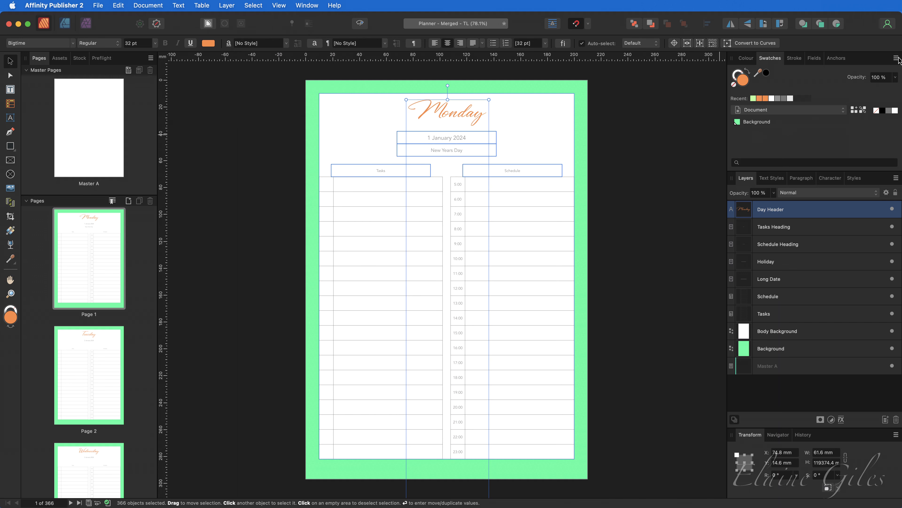
pyautogui.moveTo(664, 174)
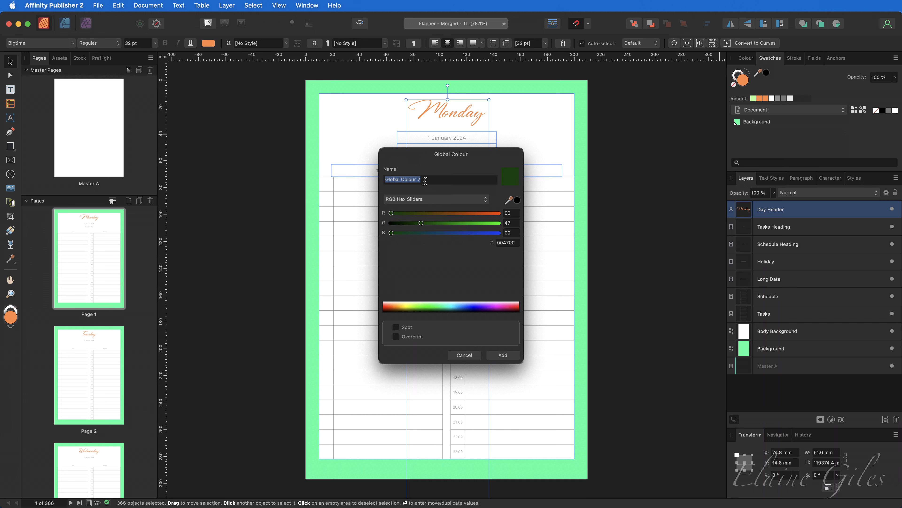
pyautogui.write('Day Header')
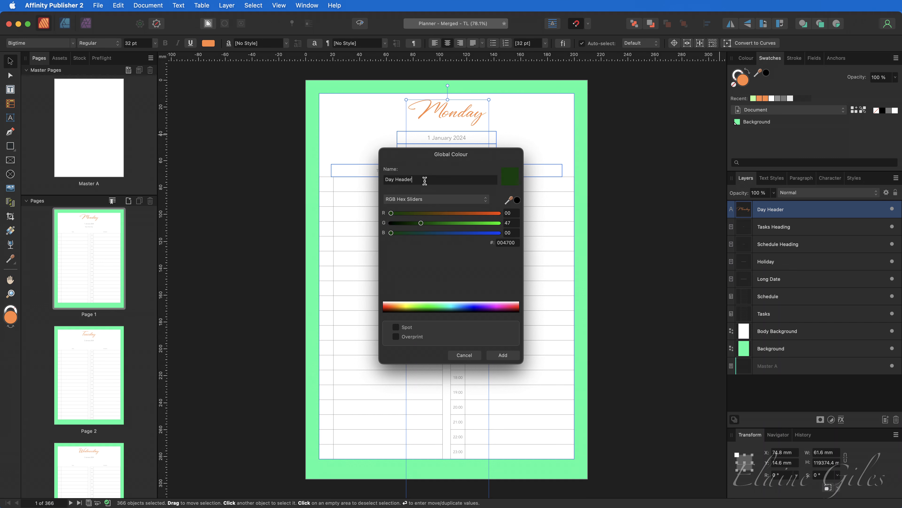
pyautogui.click(502, 354)
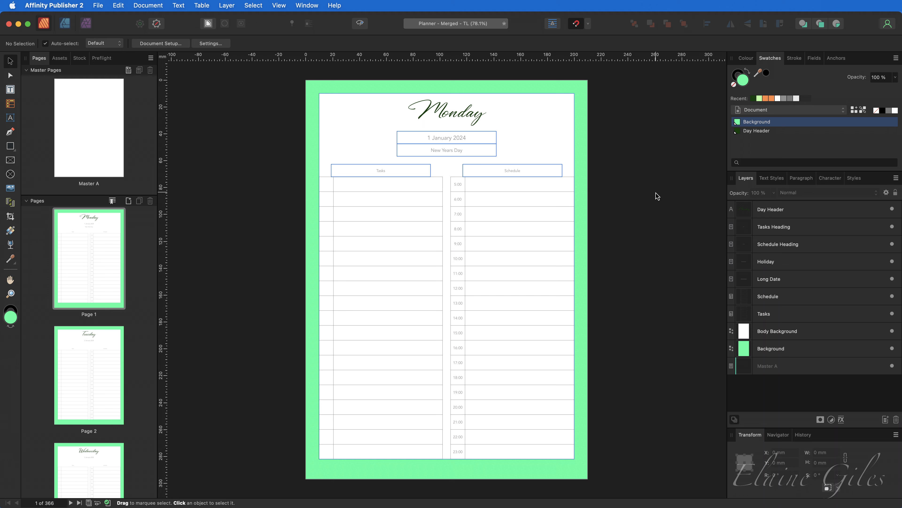
pyautogui.moveTo(605, 120)
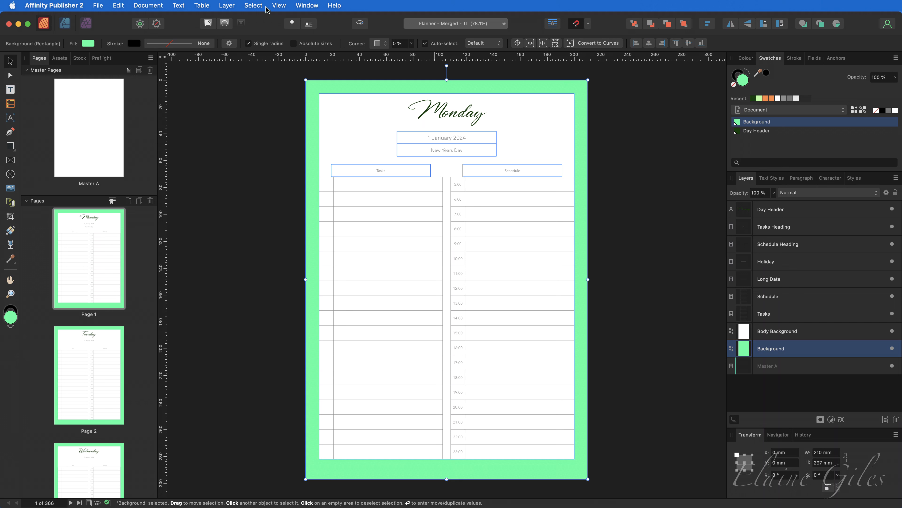
# Select every page background sharing the green fill for removal
pyautogui.click(253, 5)
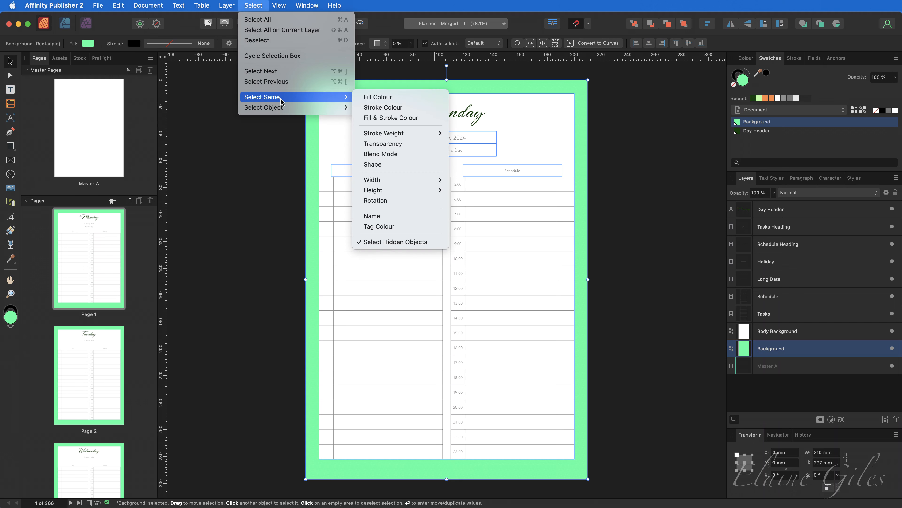
pyautogui.click(378, 97)
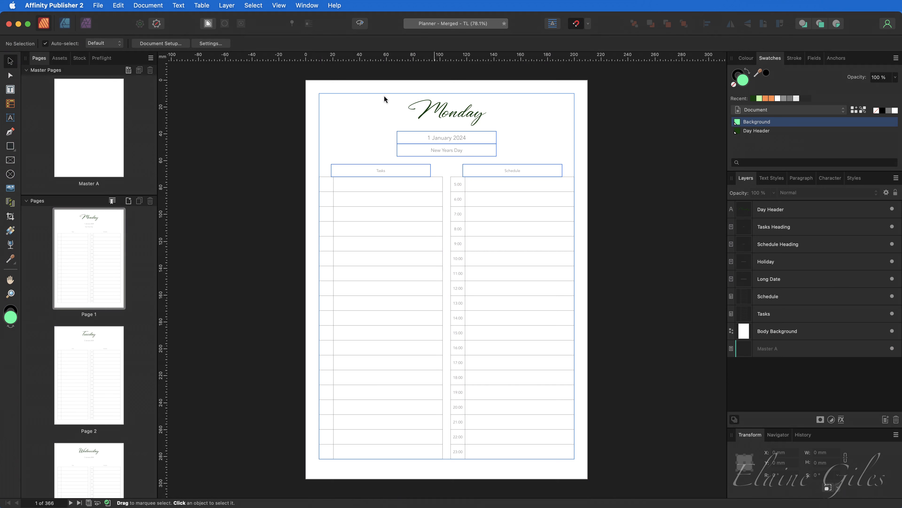
pyautogui.moveTo(89, 119)
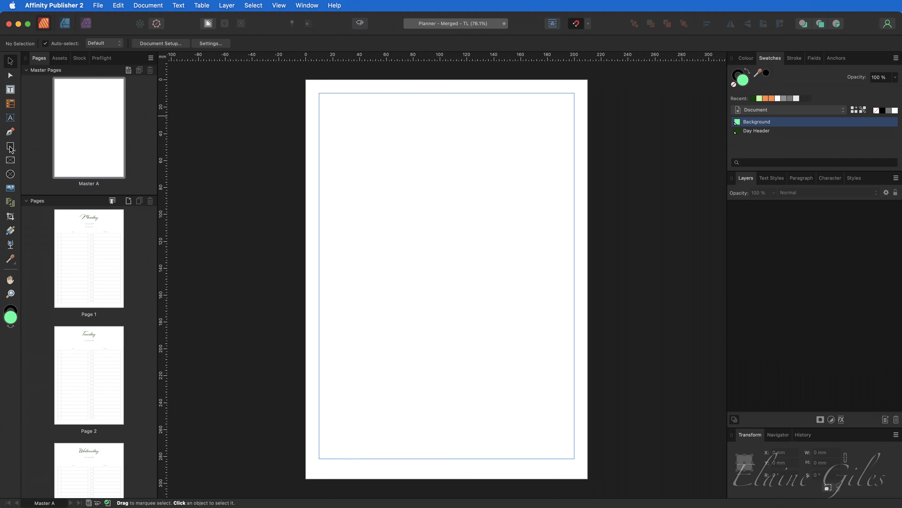
pyautogui.click(10, 146)
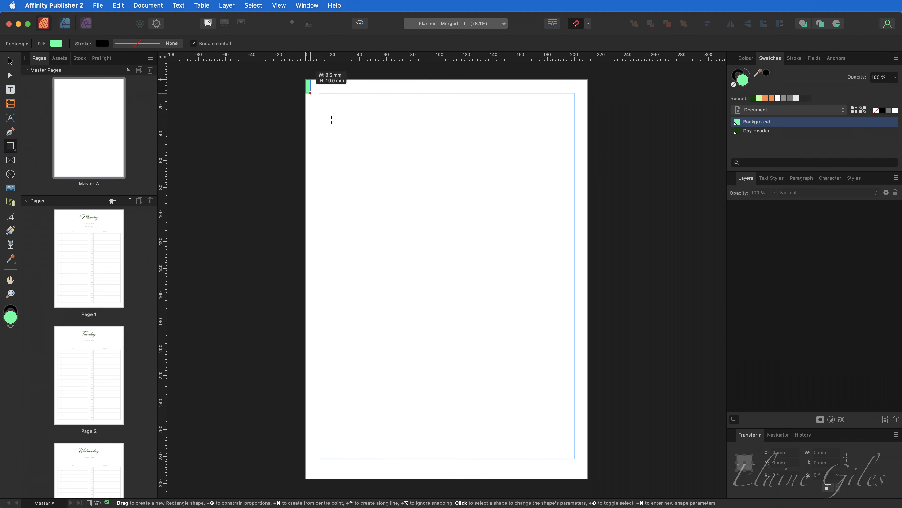
pyautogui.moveTo(310, 85); pyautogui.dragTo(585, 477)
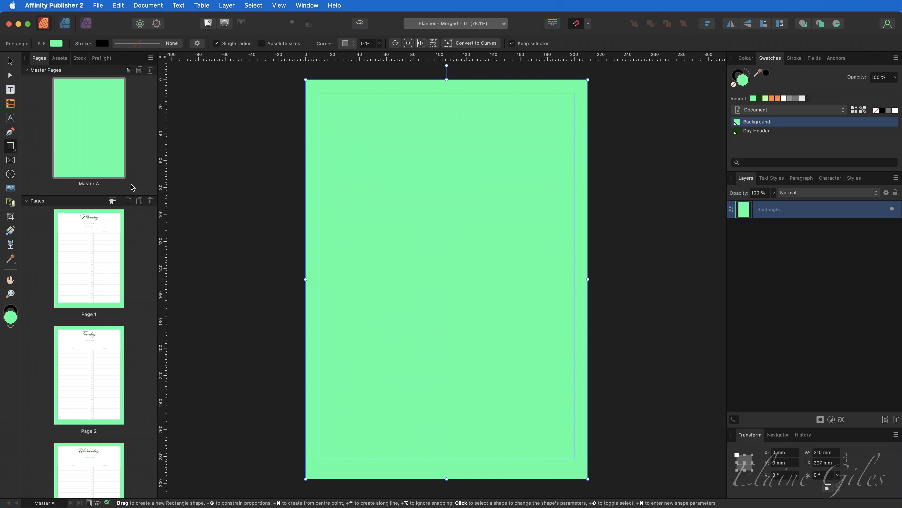
pyautogui.moveTo(106, 145)
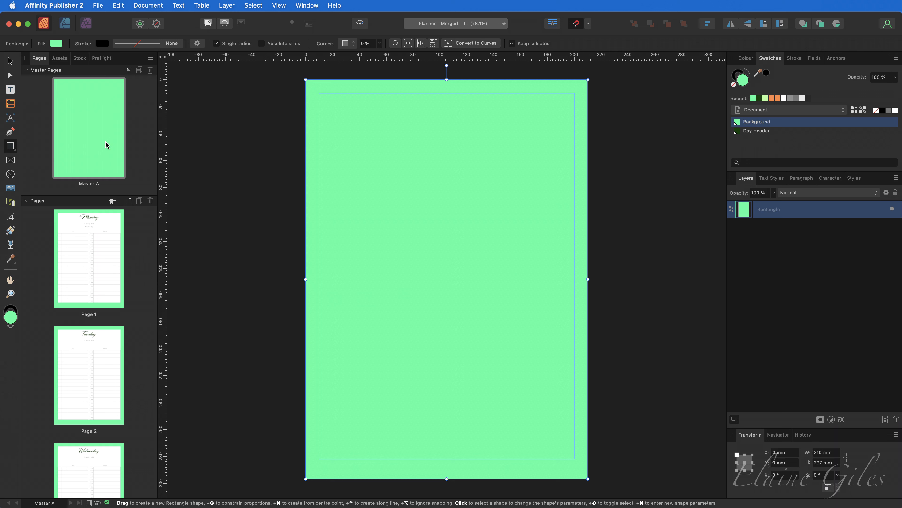
pyautogui.moveTo(101, 128)
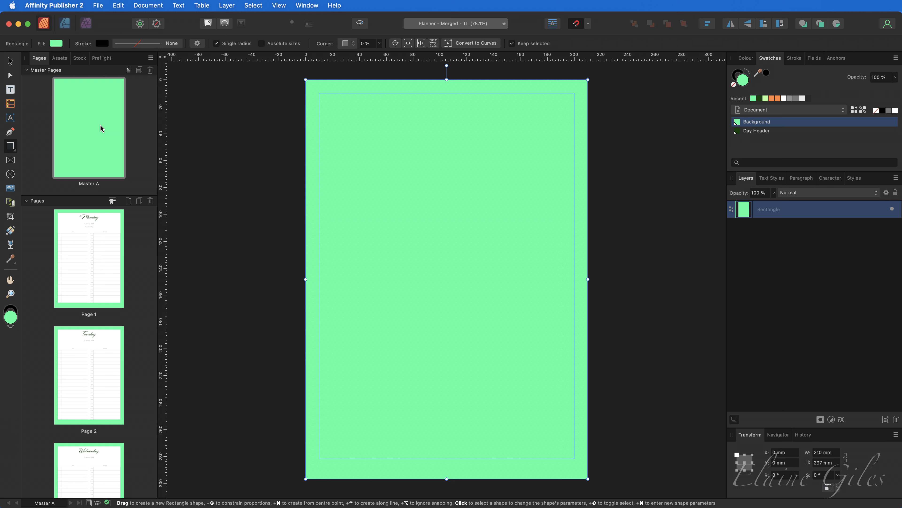
pyautogui.moveTo(349, 138)
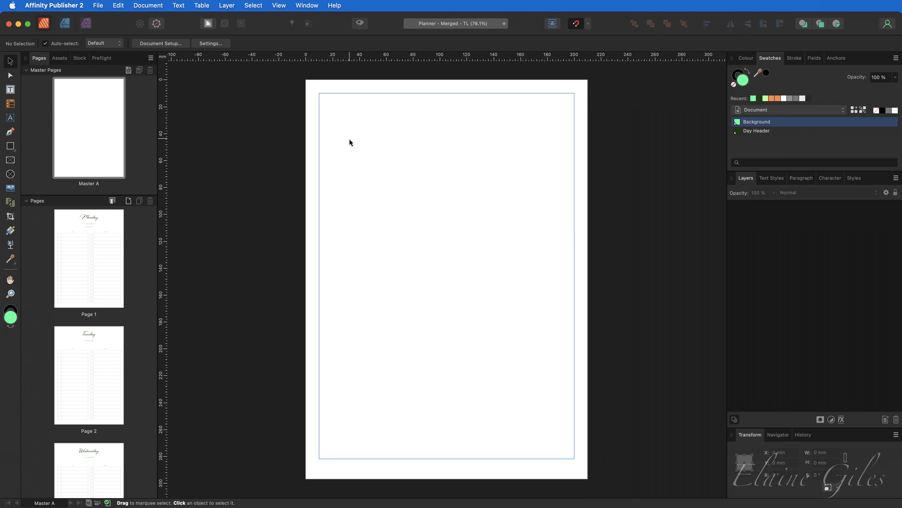
# Draw a page-sized picture frame on Master A, scale the rose image and rotate it upright
pyautogui.click(10, 159)
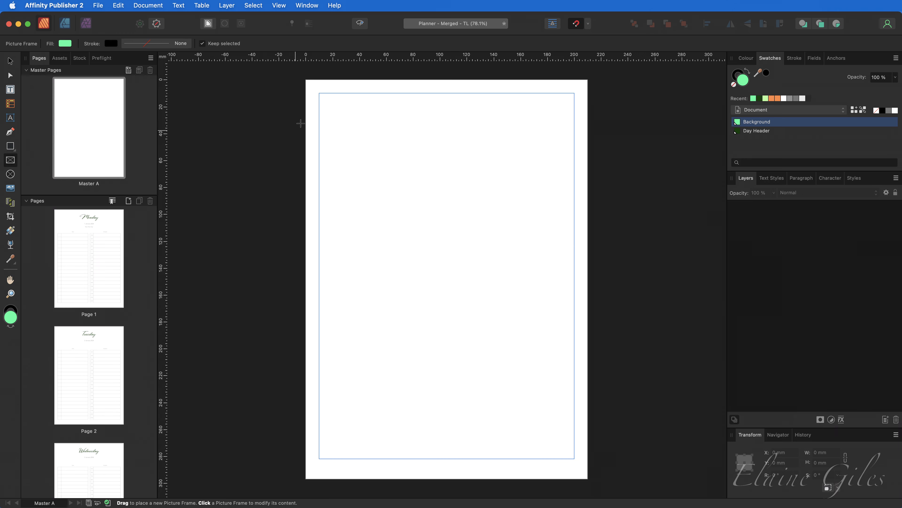
pyautogui.moveTo(307, 82); pyautogui.dragTo(561, 439)
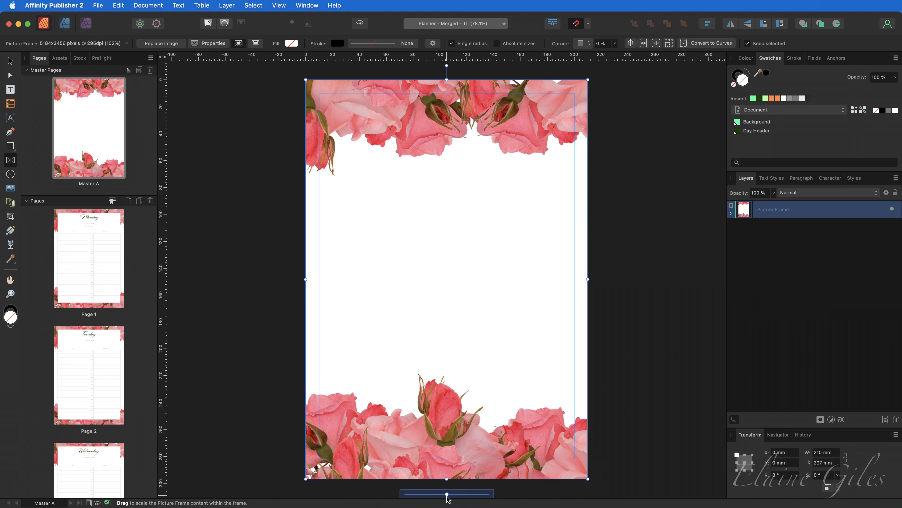
pyautogui.moveTo(448, 495); pyautogui.dragTo(429, 496)
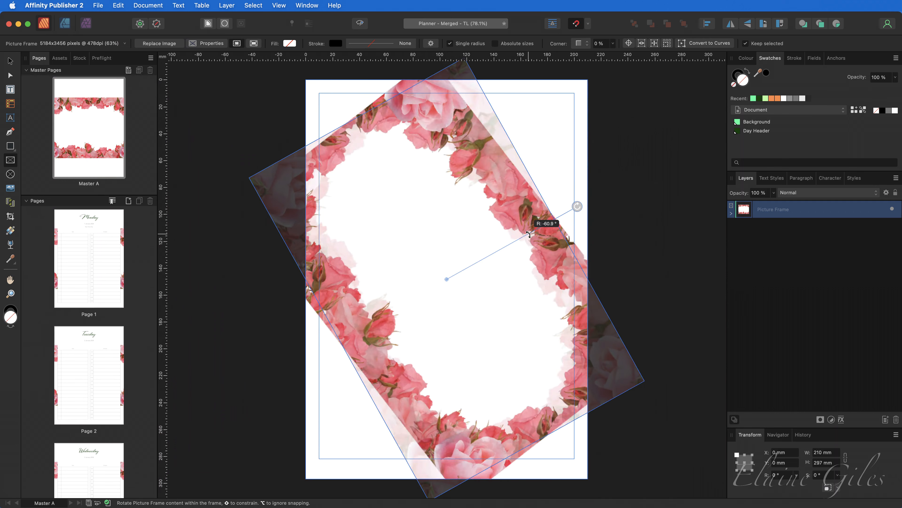
pyautogui.moveTo(577, 206); pyautogui.dragTo(597, 279)
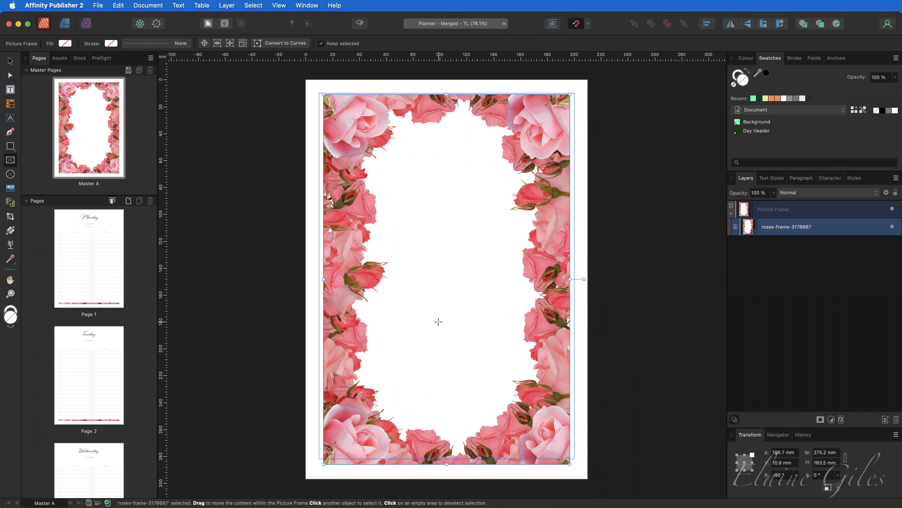
# Stretch the rose border to the top, left, bottom and right page edges
pyautogui.moveTo(325, 94); pyautogui.dragTo(316, 88)
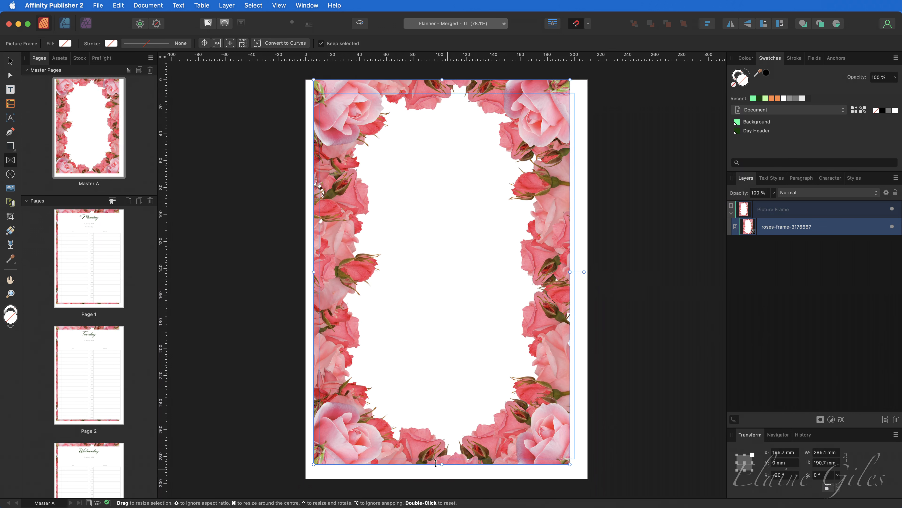
pyautogui.moveTo(436, 463); pyautogui.dragTo(442, 476)
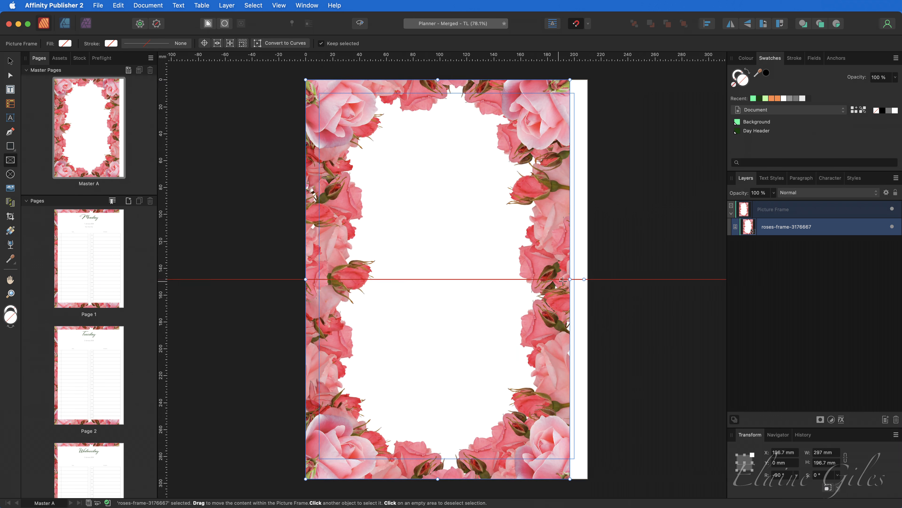
pyautogui.moveTo(563, 279); pyautogui.dragTo(580, 279)
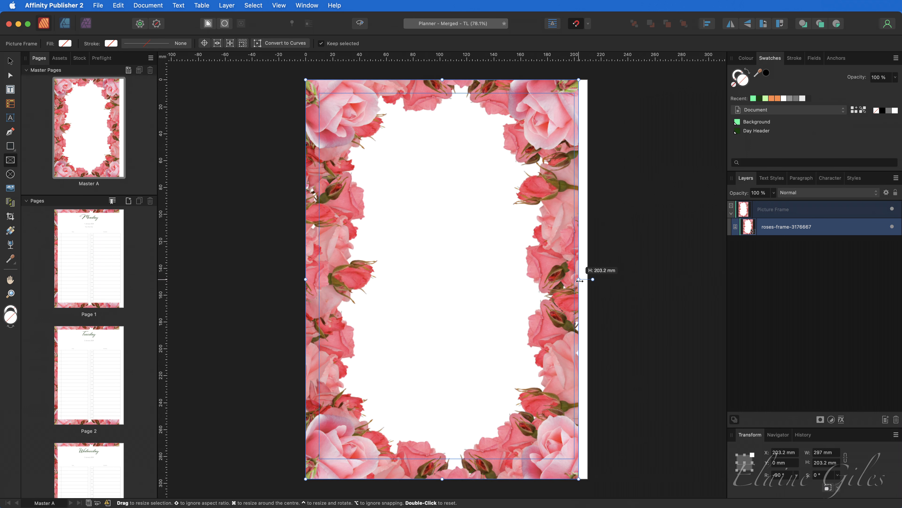